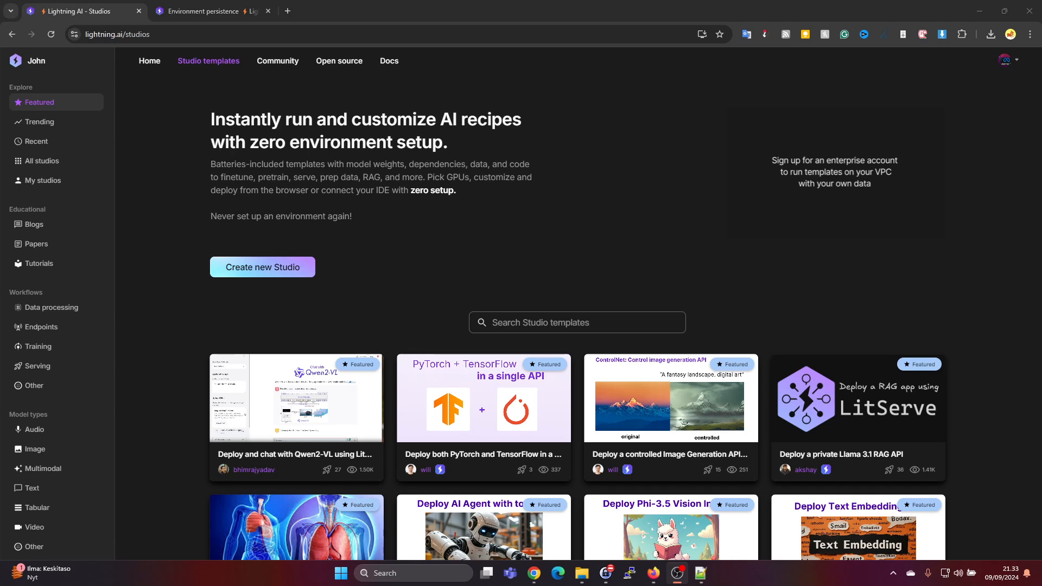
- Reach the Ollama Linux download page and select install.sh in the curl command
{"action": "left_click", "coordinate": [415, 11]}
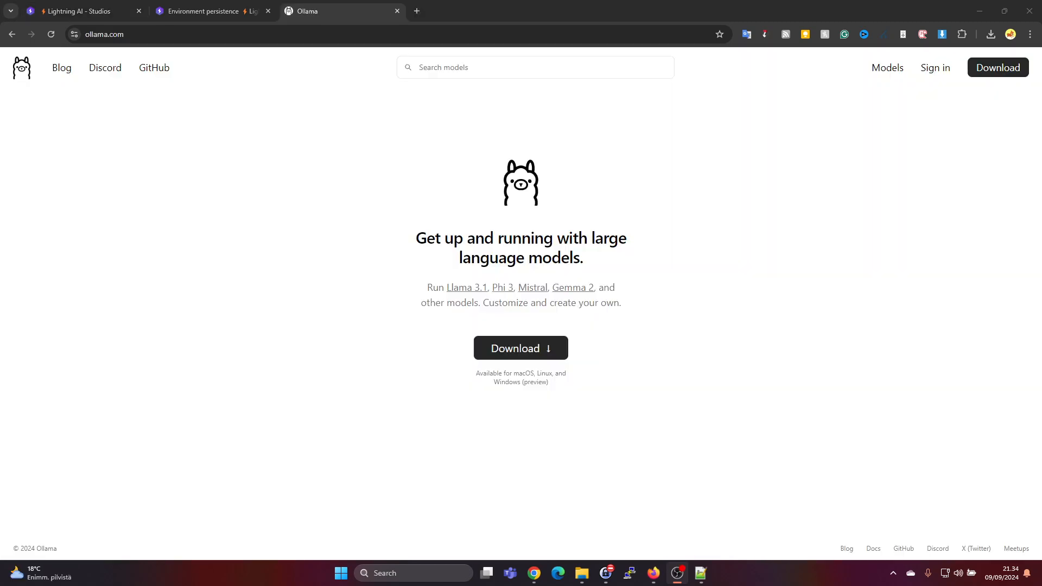
{"action": "mouse_move", "coordinate": [482, 362]}
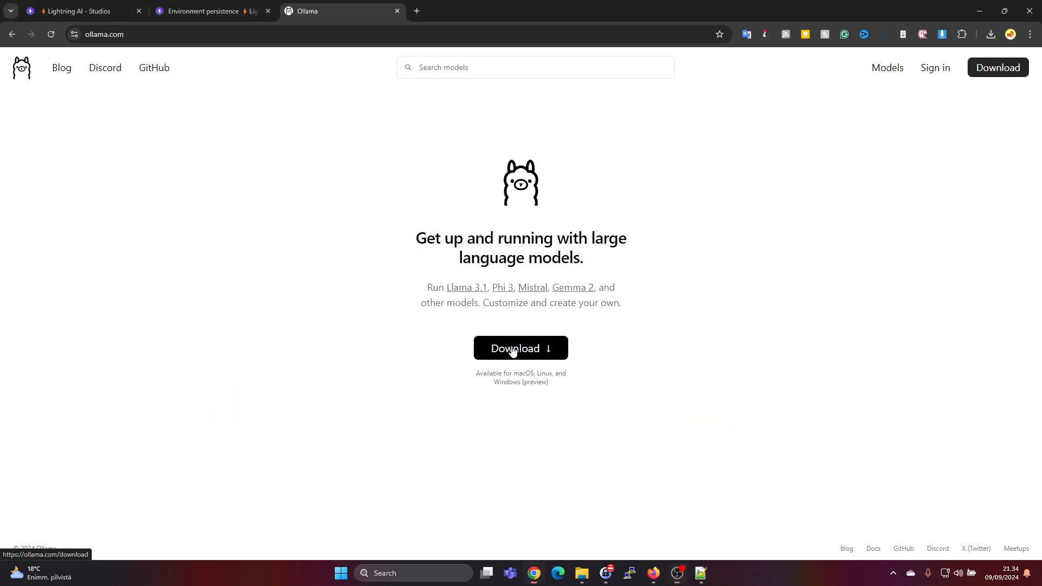
{"action": "left_click", "coordinate": [519, 347]}
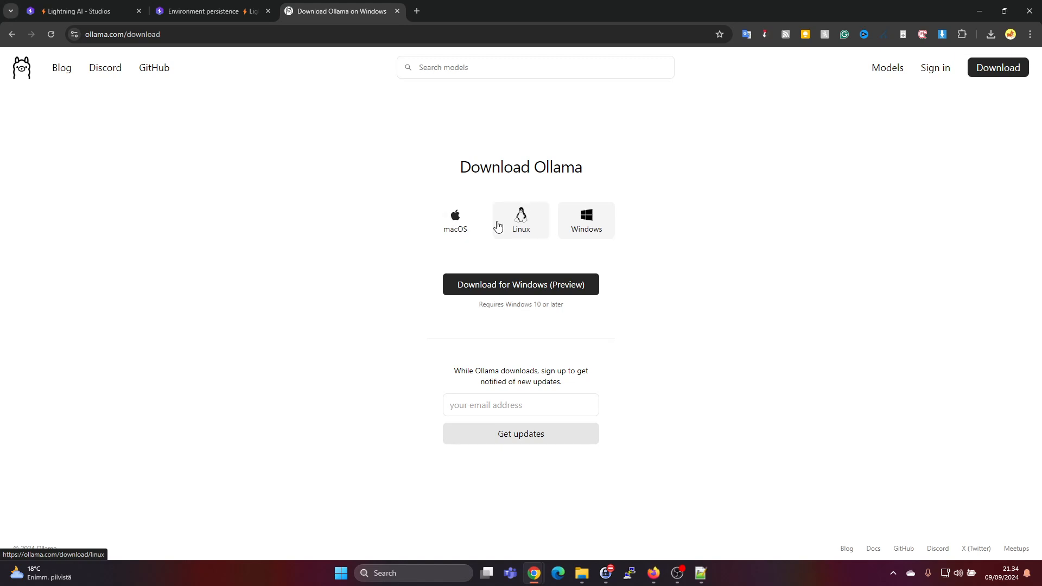
{"action": "left_click", "coordinate": [520, 220]}
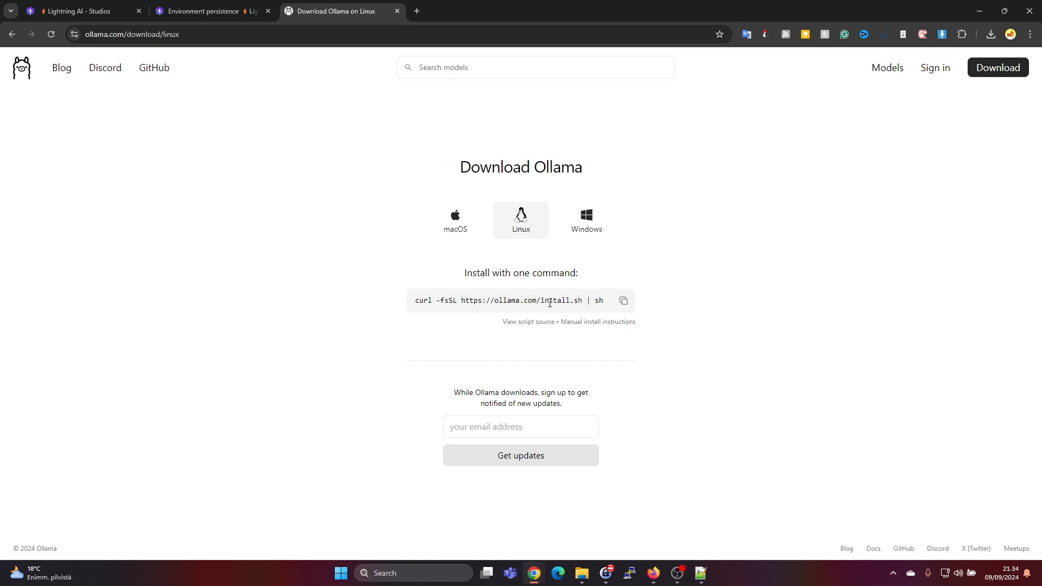
{"action": "double_click", "coordinate": [555, 300]}
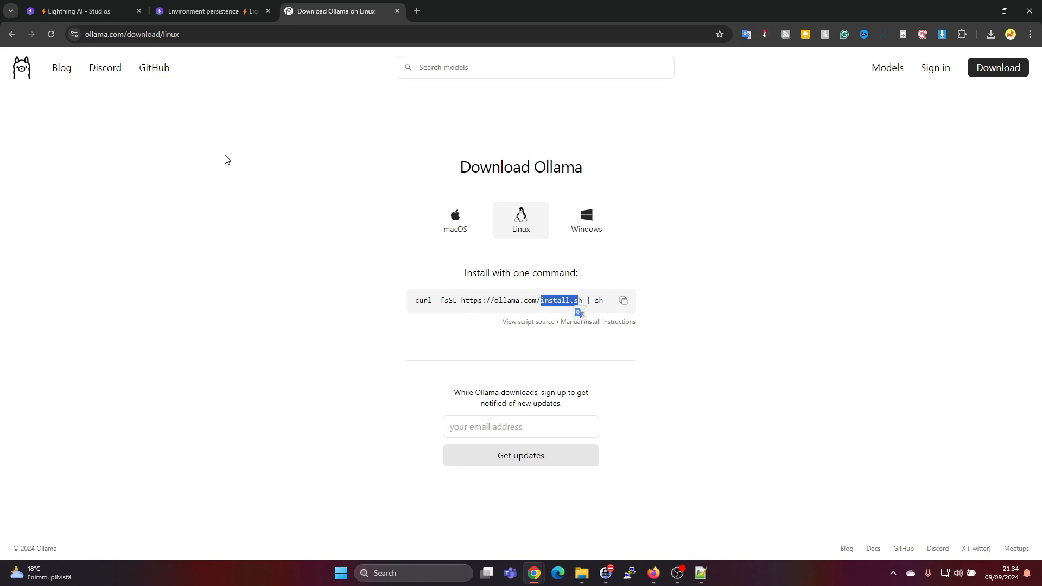
{"action": "mouse_move", "coordinate": [112, 100]}
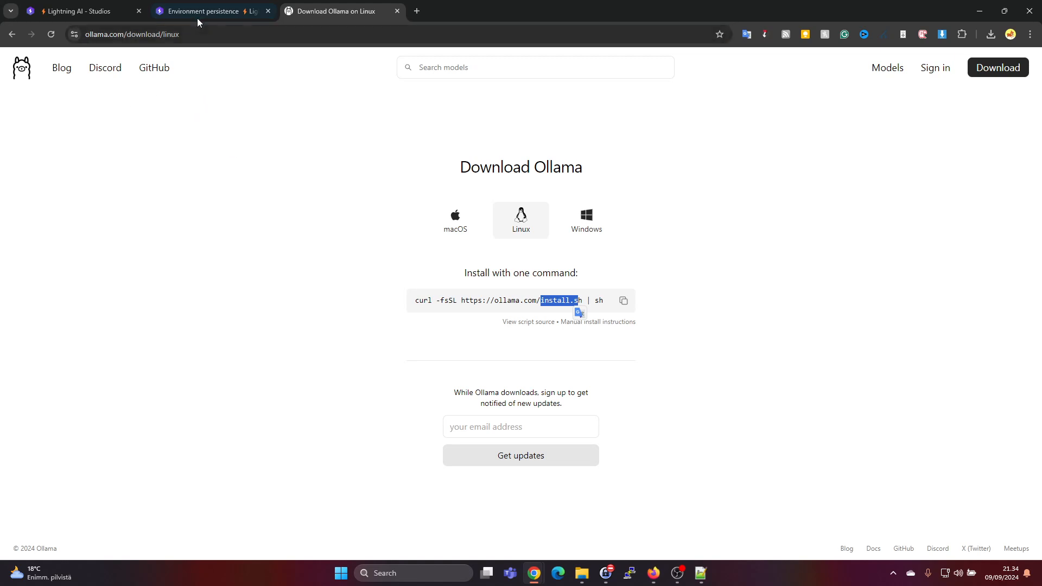
- Read the Environment persistence docs, highlighting the persisted system packages and apt-get guidance
{"action": "left_click", "coordinate": [200, 11]}
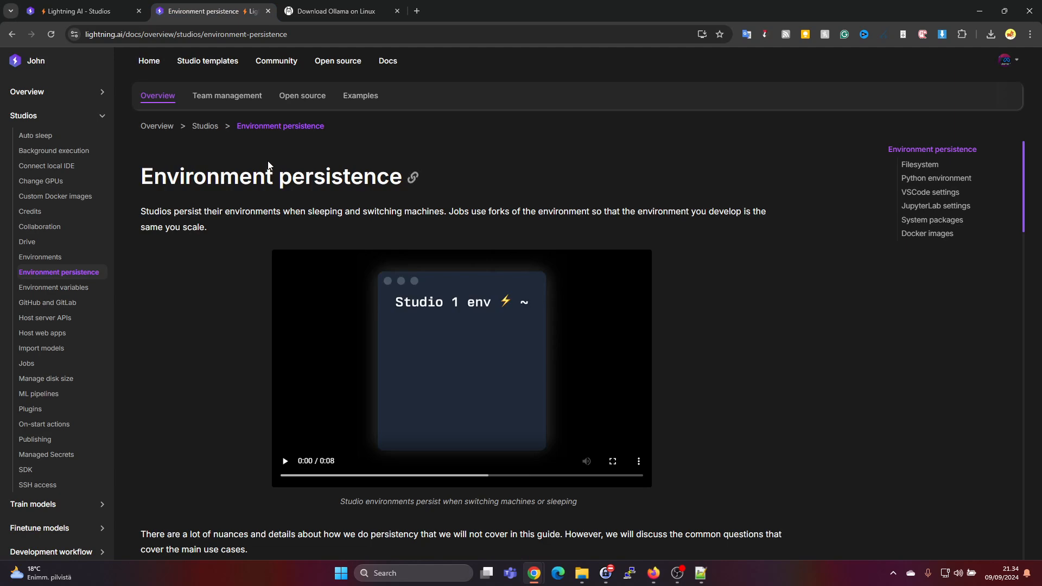
{"action": "mouse_move", "coordinate": [285, 188]}
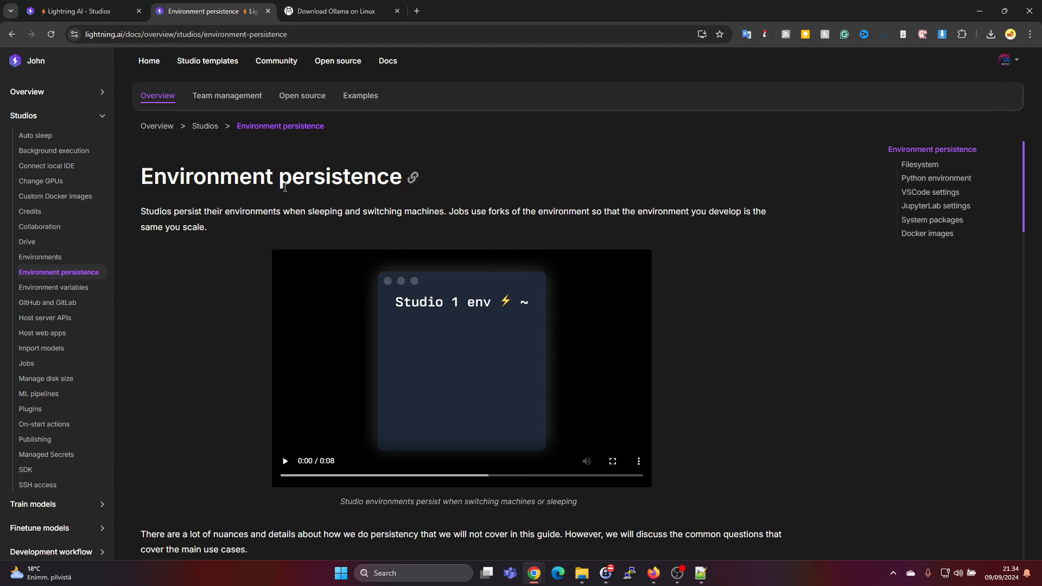
{"action": "mouse_move", "coordinate": [218, 61]}
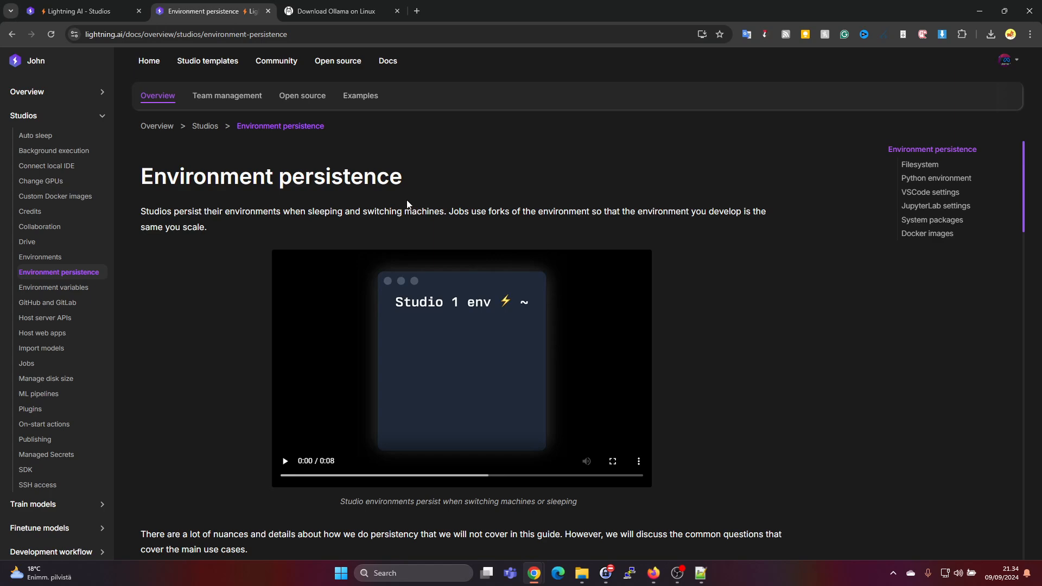
{"action": "scroll", "scroll_direction": "down", "scroll_amount": 3}
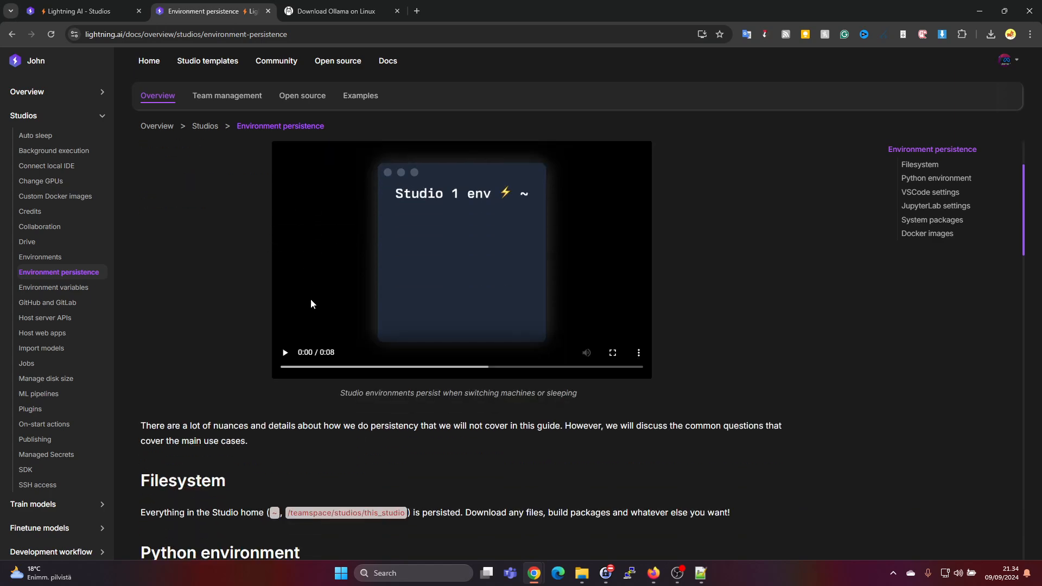
{"action": "scroll", "scroll_direction": "down", "scroll_amount": 3}
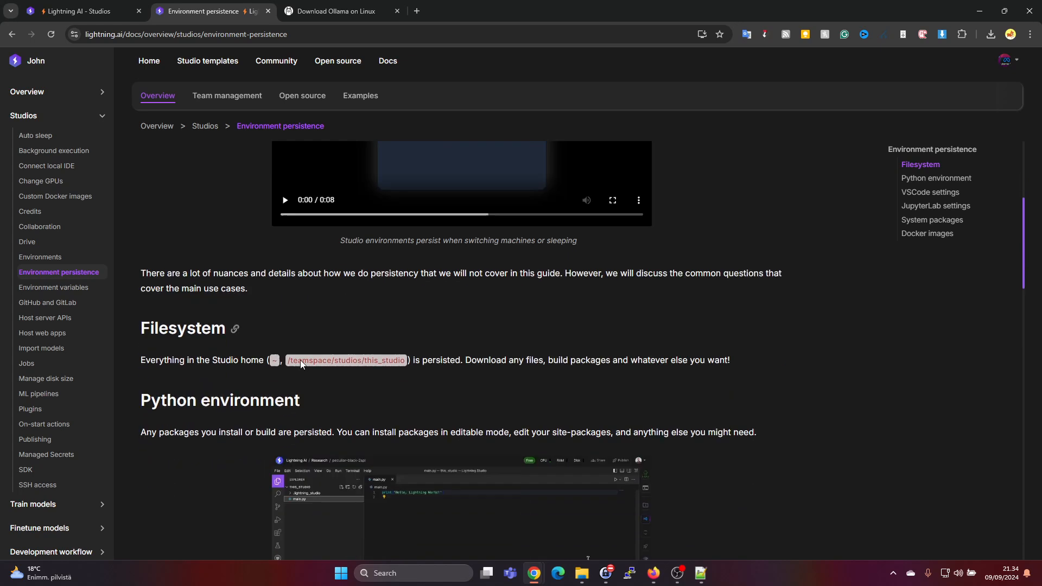
{"action": "scroll", "scroll_direction": "down", "scroll_amount": 3}
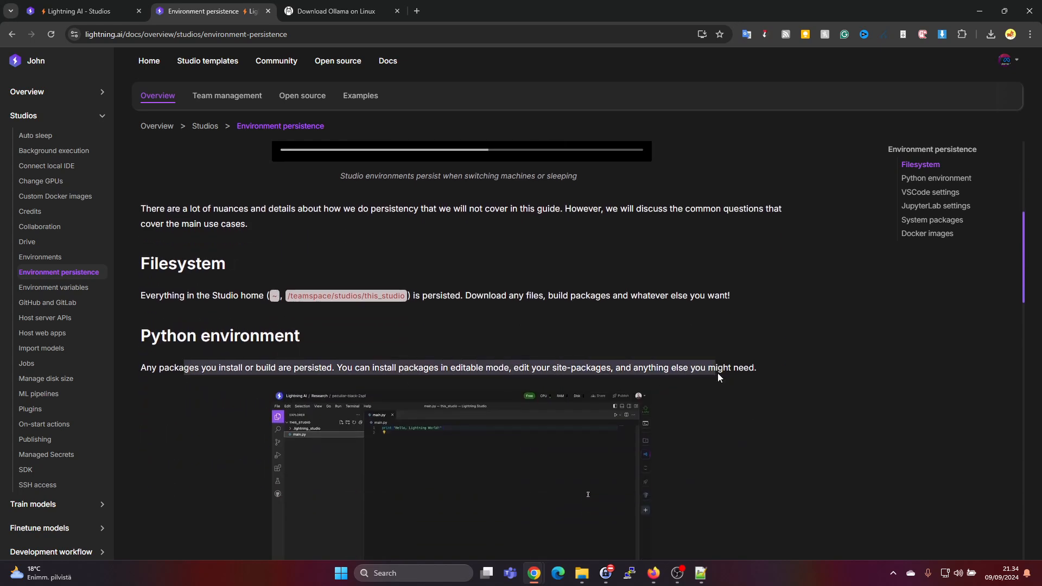
{"action": "mouse_move", "coordinate": [431, 405]}
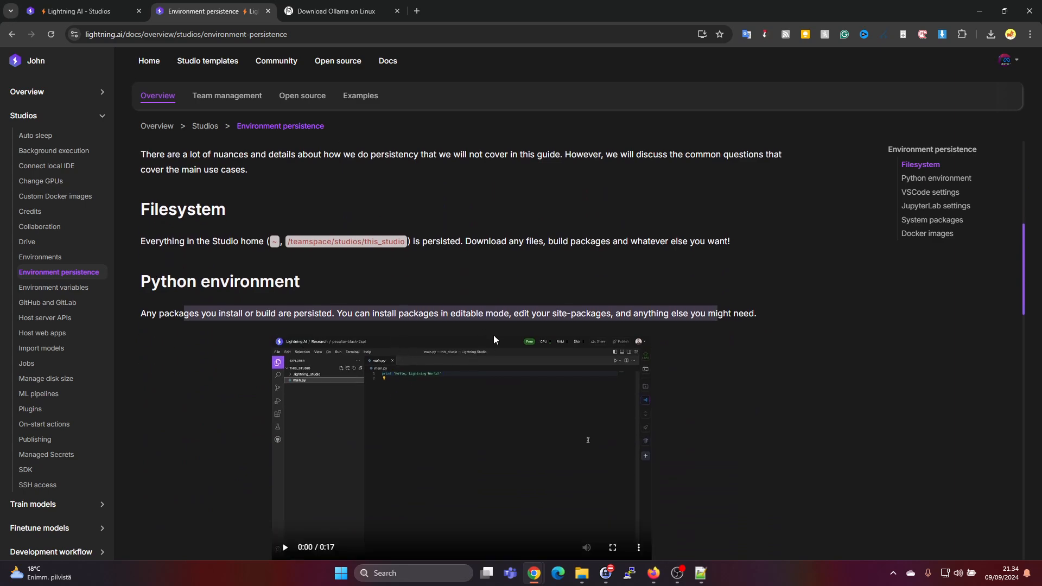
{"action": "scroll", "scroll_direction": "down", "scroll_amount": 3}
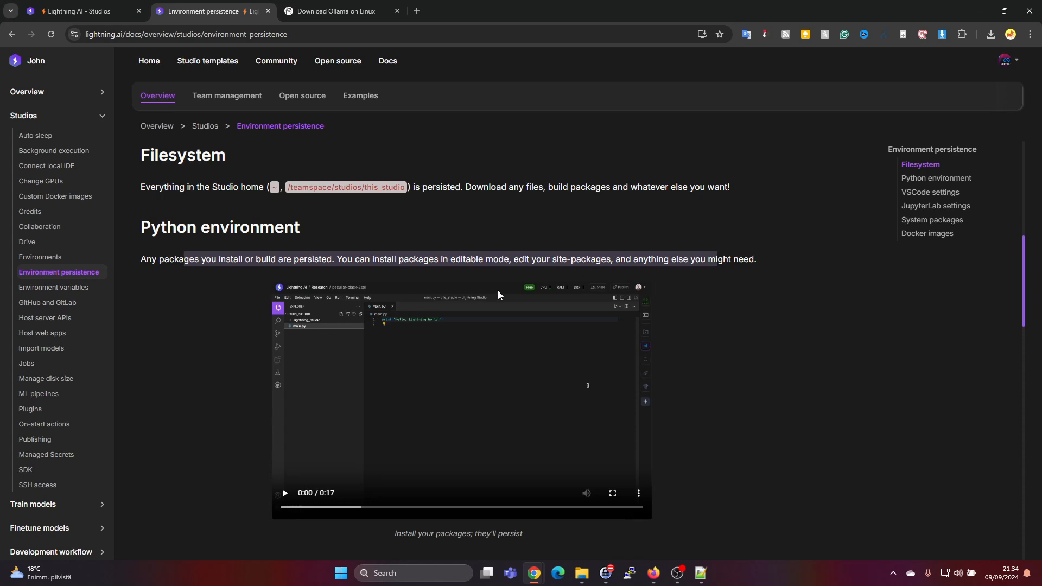
{"action": "scroll", "scroll_direction": "down", "scroll_amount": 3}
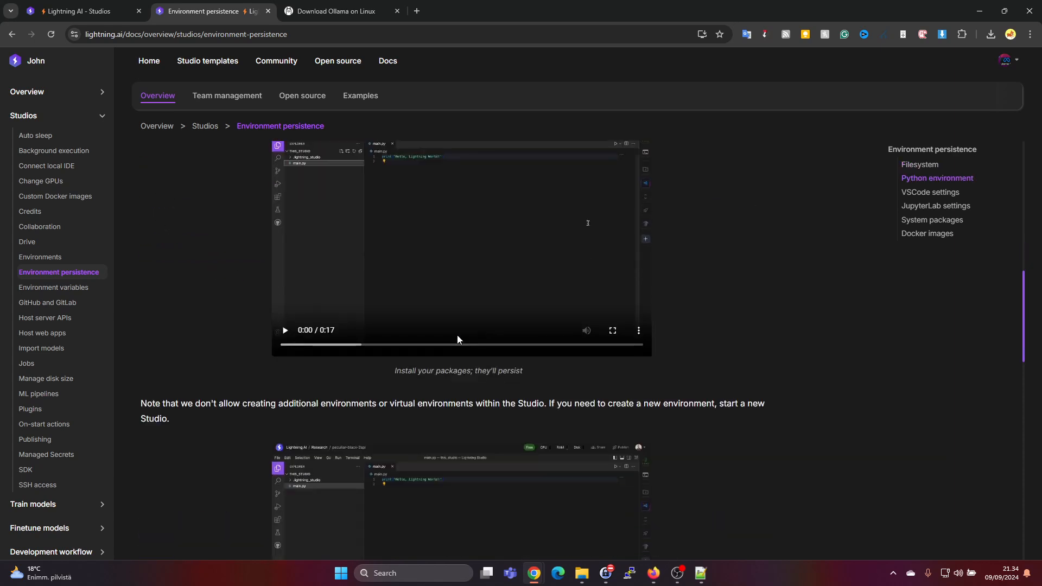
{"action": "mouse_move", "coordinate": [369, 334]}
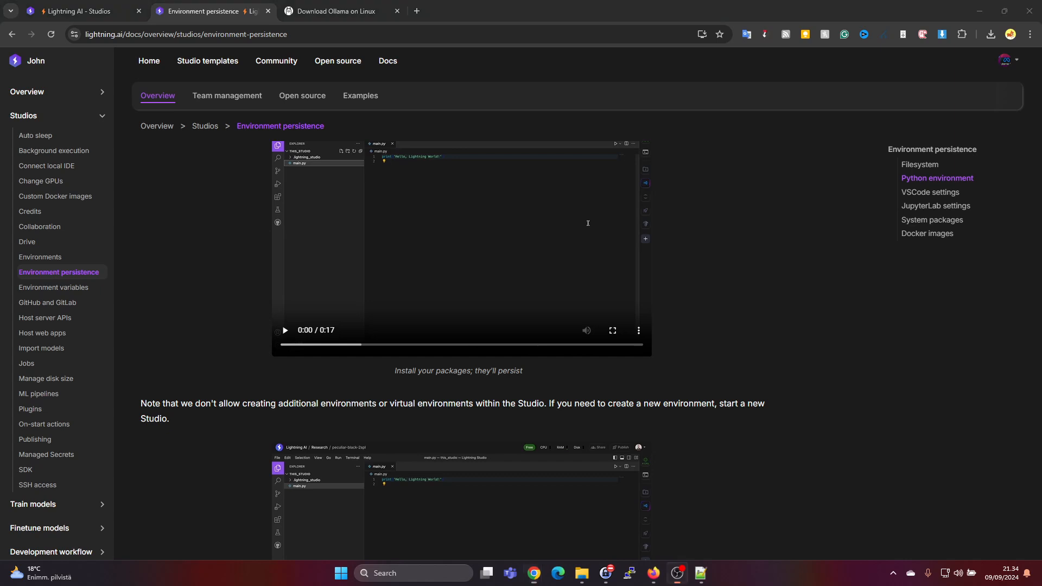
{"action": "scroll", "scroll_direction": "down", "scroll_amount": 3}
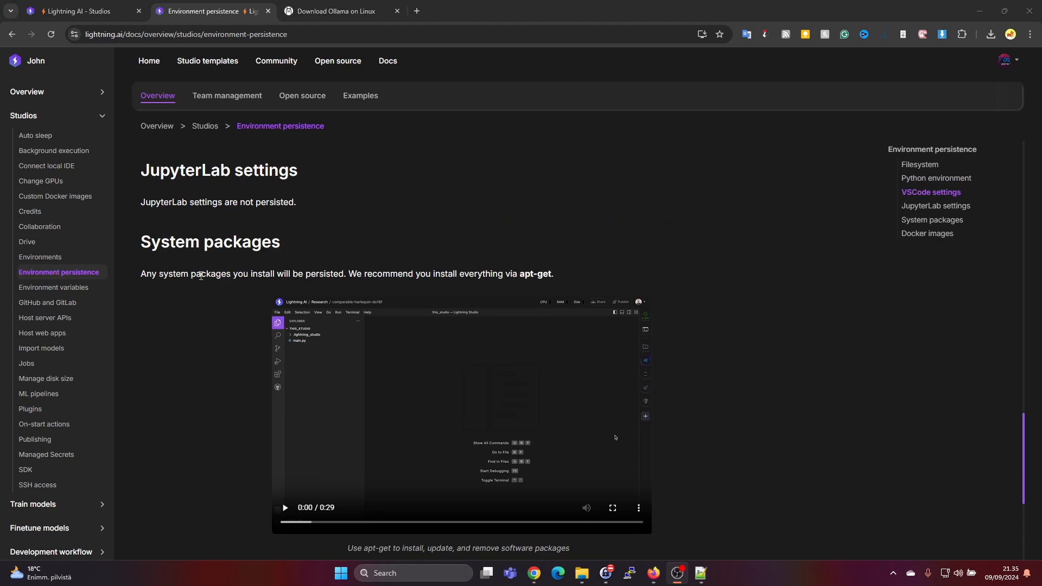
{"action": "mouse_move", "coordinate": [520, 285]}
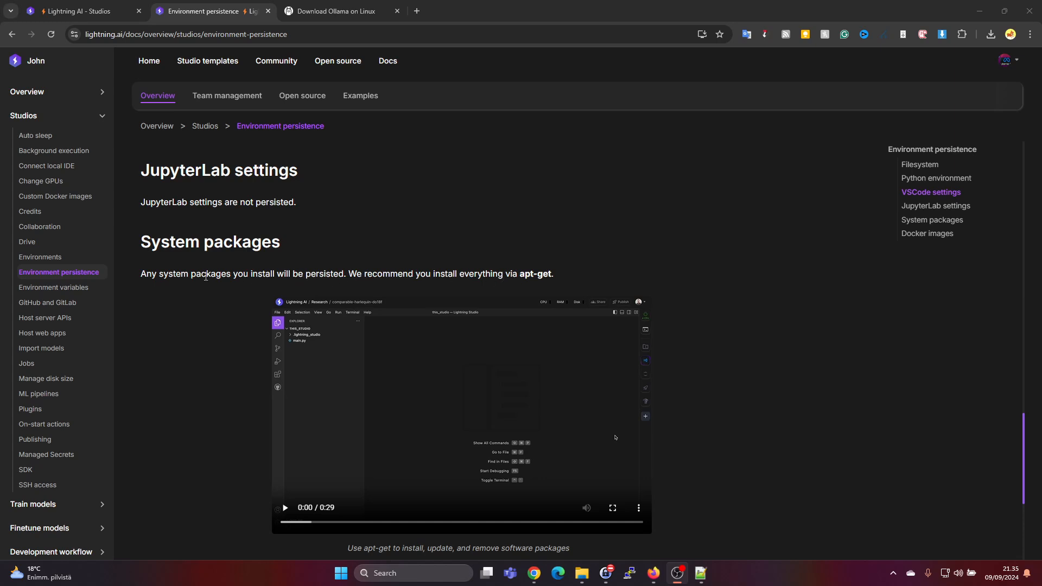
{"action": "left_click_drag", "start_coordinate": [191, 274], "coordinate": [369, 274]}
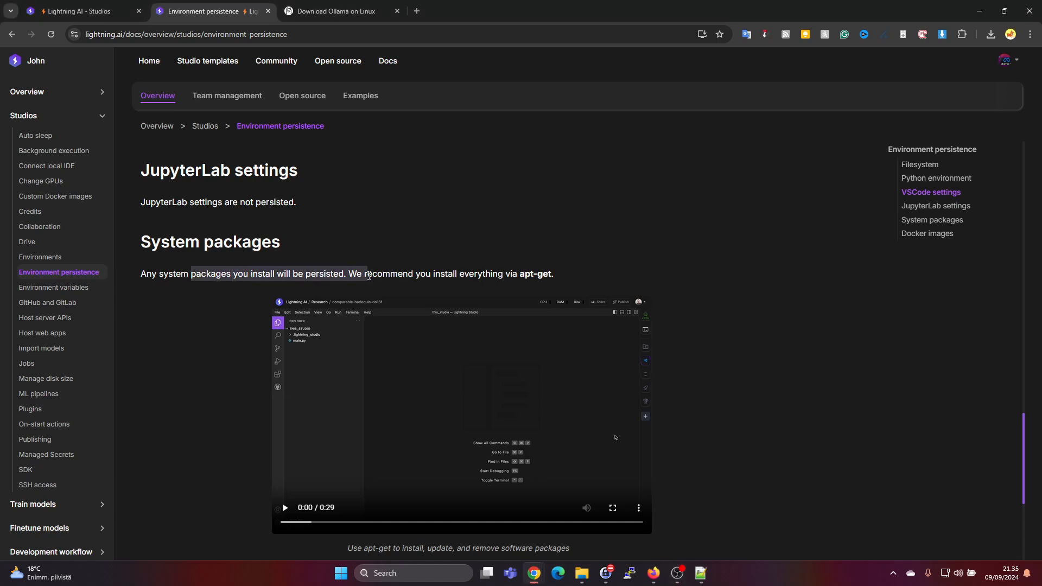
{"action": "left_click_drag", "start_coordinate": [191, 273], "coordinate": [460, 273]}
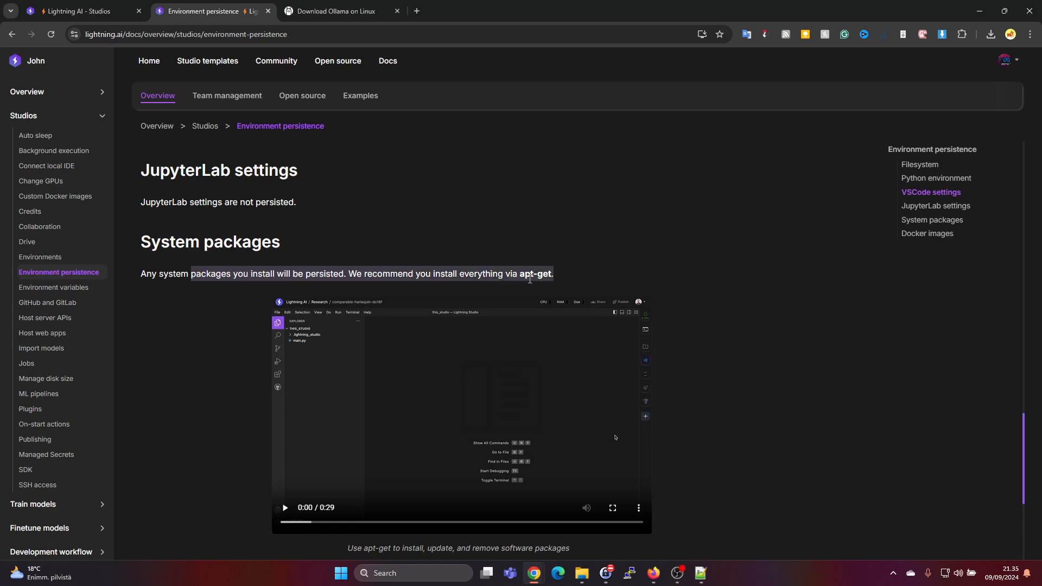
- Review the warning about non-standard installs, then return to the Studios templates page
{"action": "scroll", "scroll_direction": "down", "scroll_amount": 3}
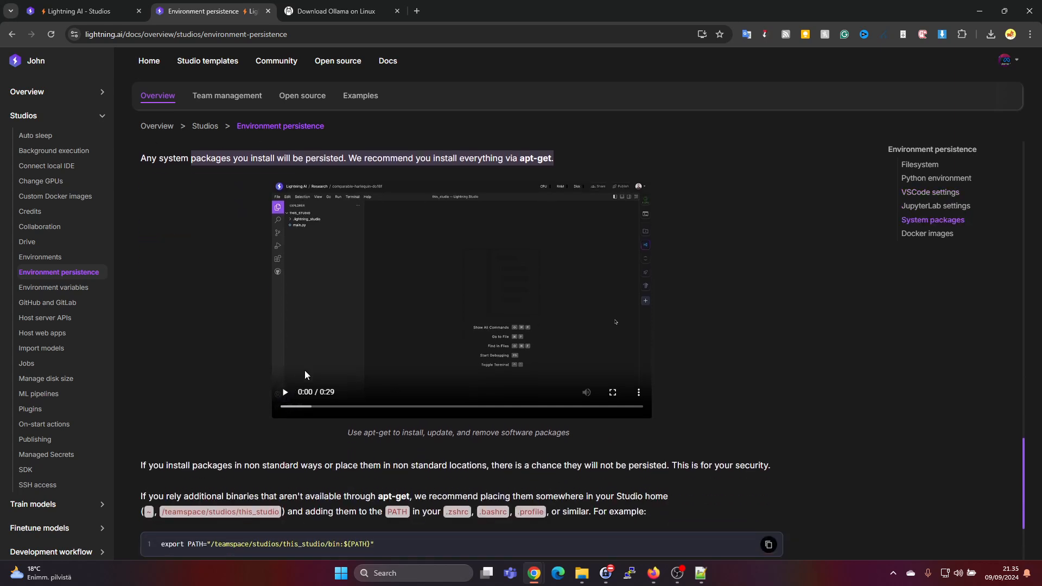
{"action": "scroll", "scroll_direction": "down", "scroll_amount": 3}
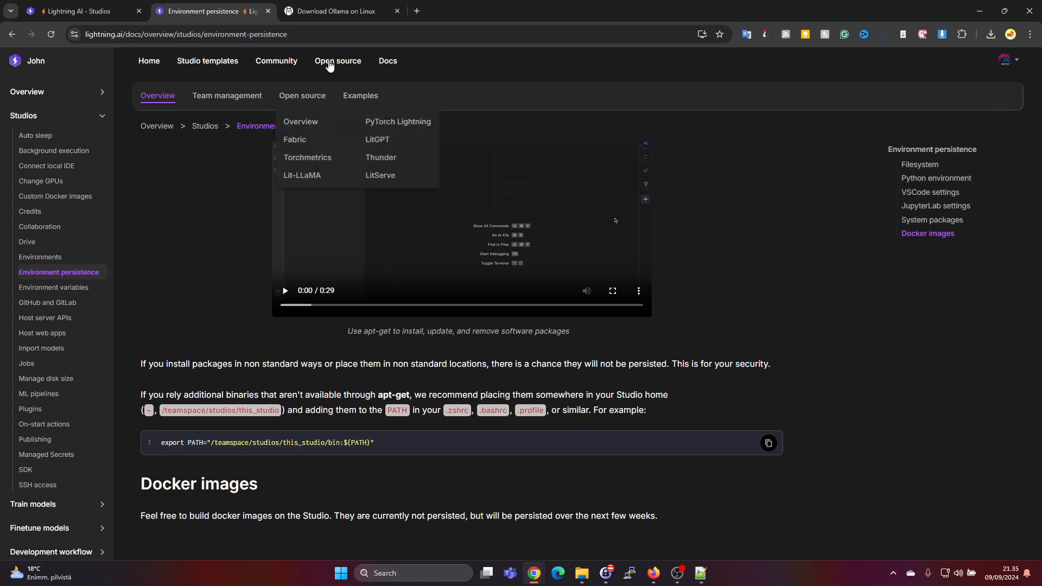
{"action": "mouse_move", "coordinate": [465, 291]}
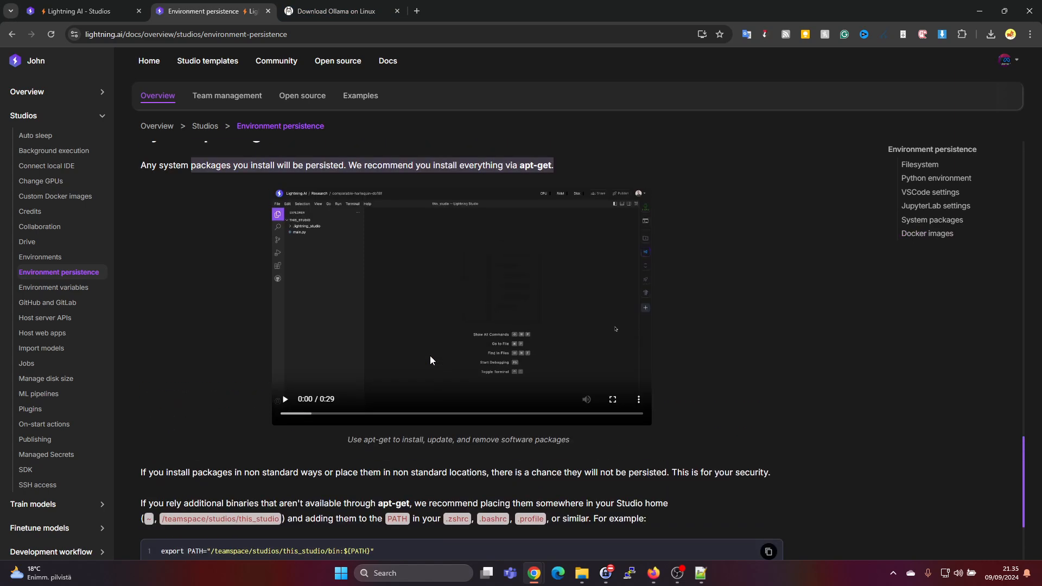
{"action": "mouse_move", "coordinate": [511, 185]}
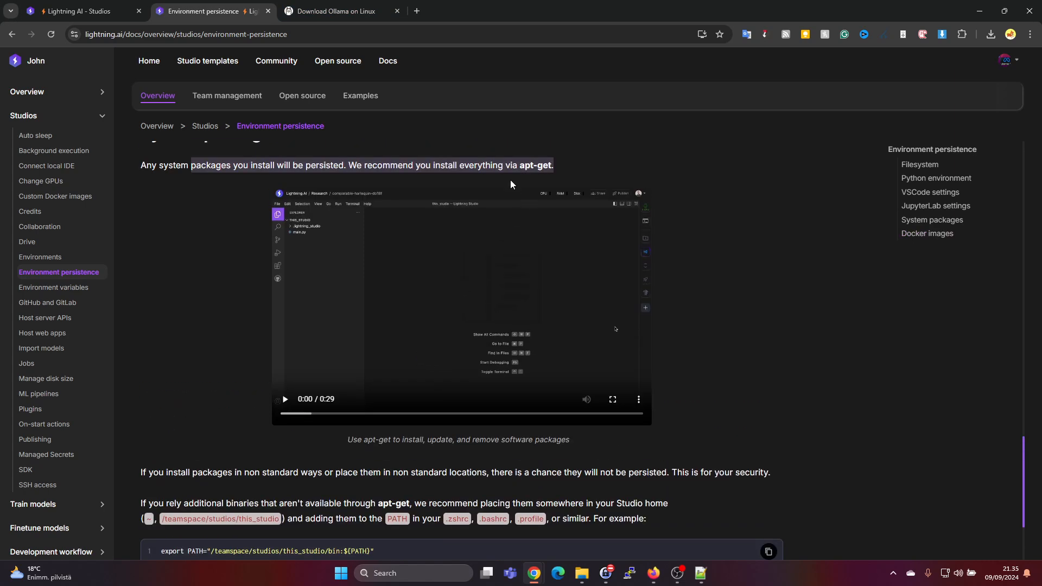
{"action": "scroll", "scroll_direction": "down", "scroll_amount": 3}
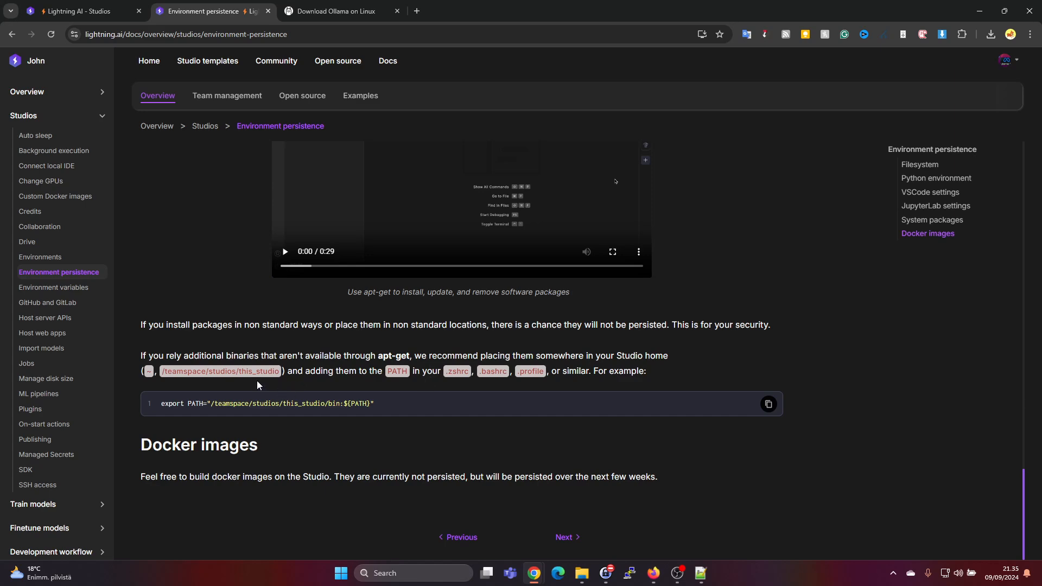
{"action": "mouse_move", "coordinate": [191, 342]}
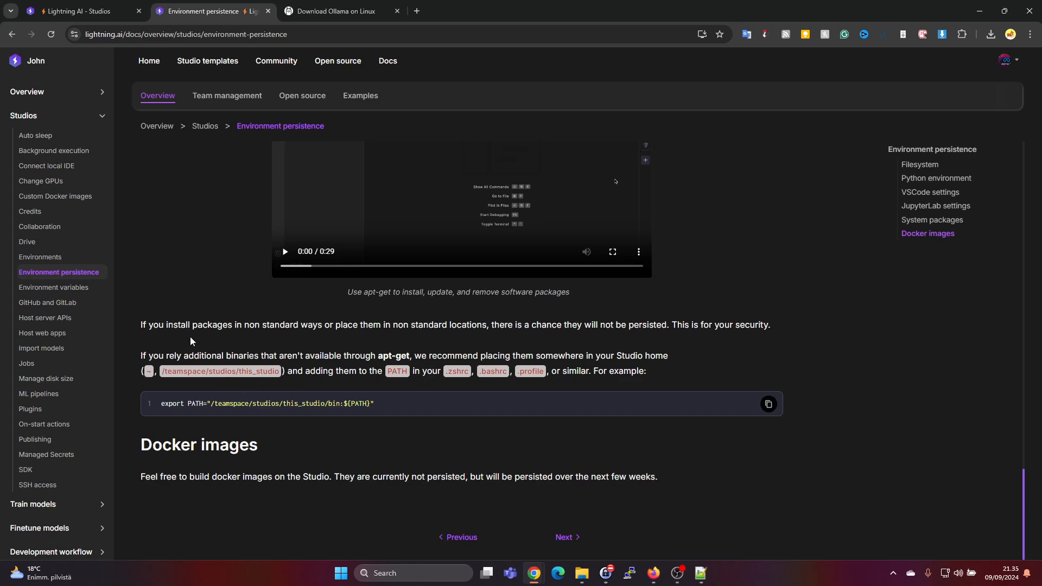
{"action": "left_click_drag", "start_coordinate": [191, 324], "coordinate": [262, 324]}
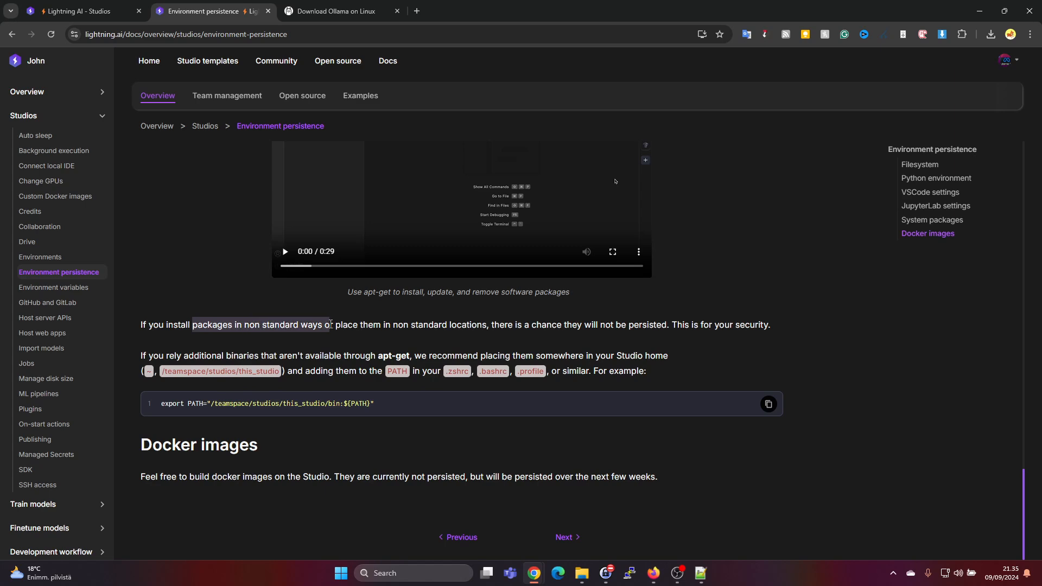
{"action": "left_click_drag", "start_coordinate": [328, 324], "coordinate": [537, 327]}
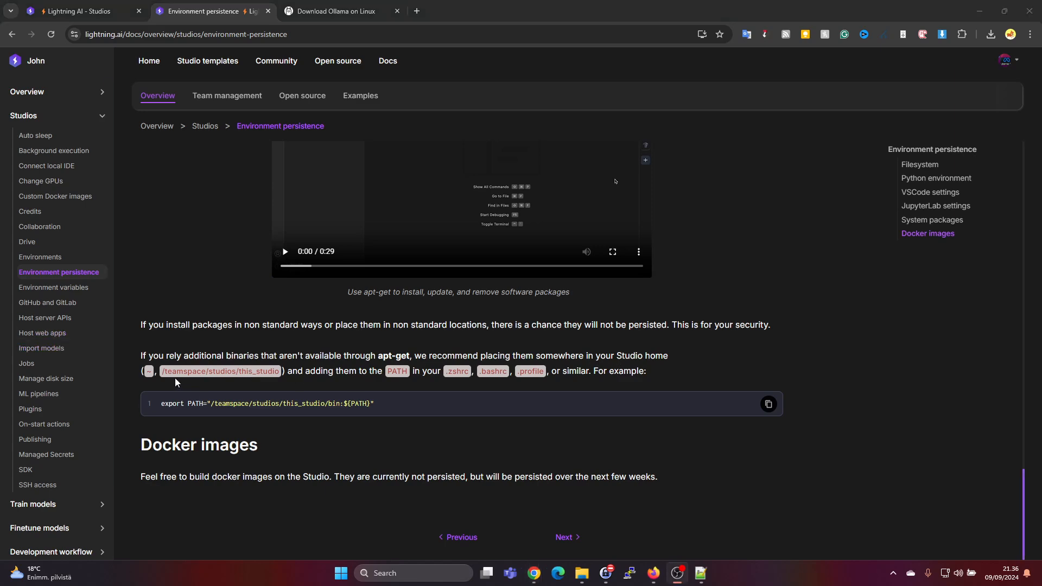
{"action": "mouse_move", "coordinate": [258, 388]}
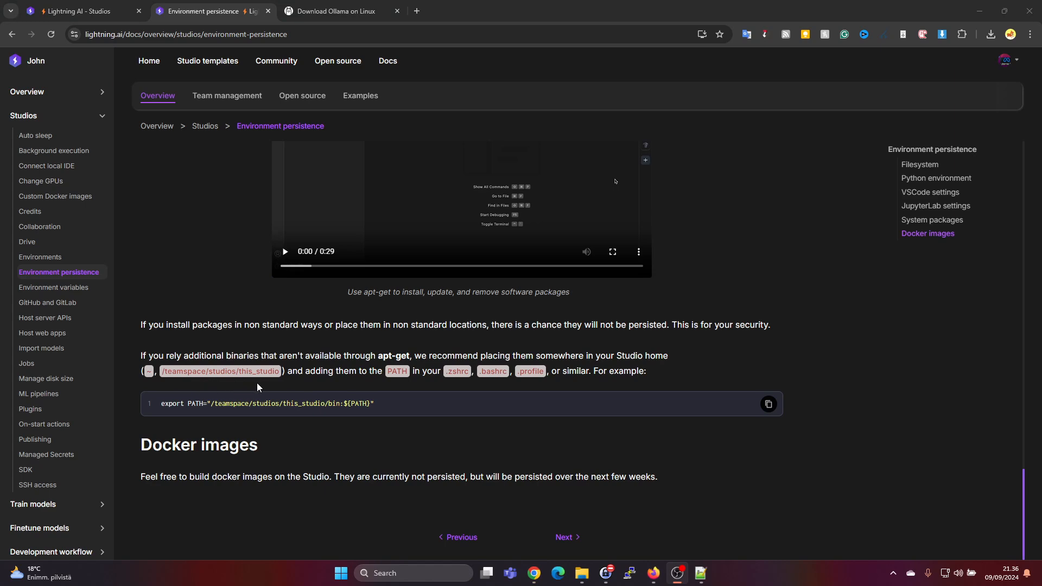
{"action": "mouse_move", "coordinate": [309, 377]}
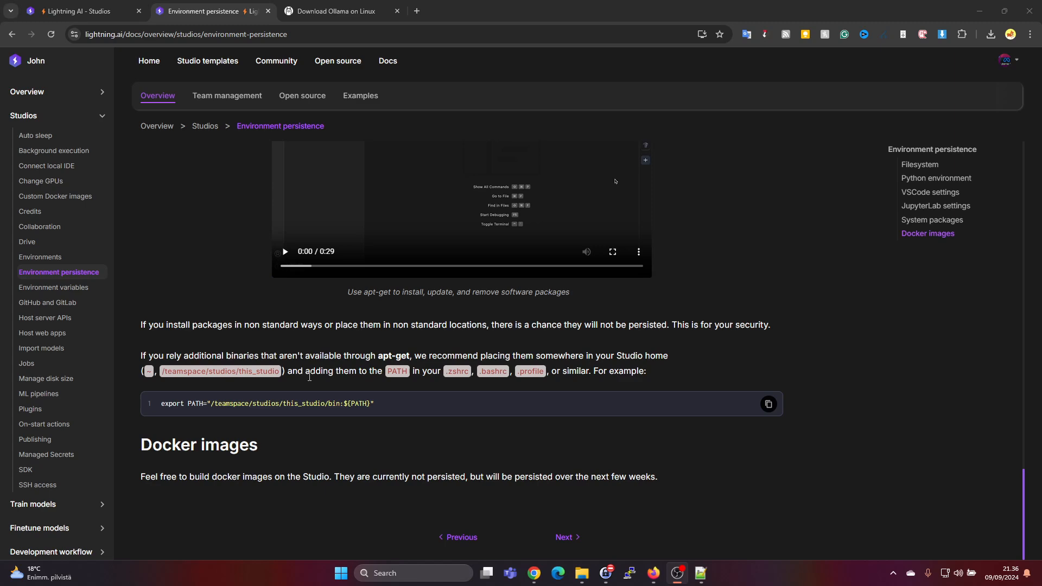
{"action": "mouse_move", "coordinate": [300, 91]}
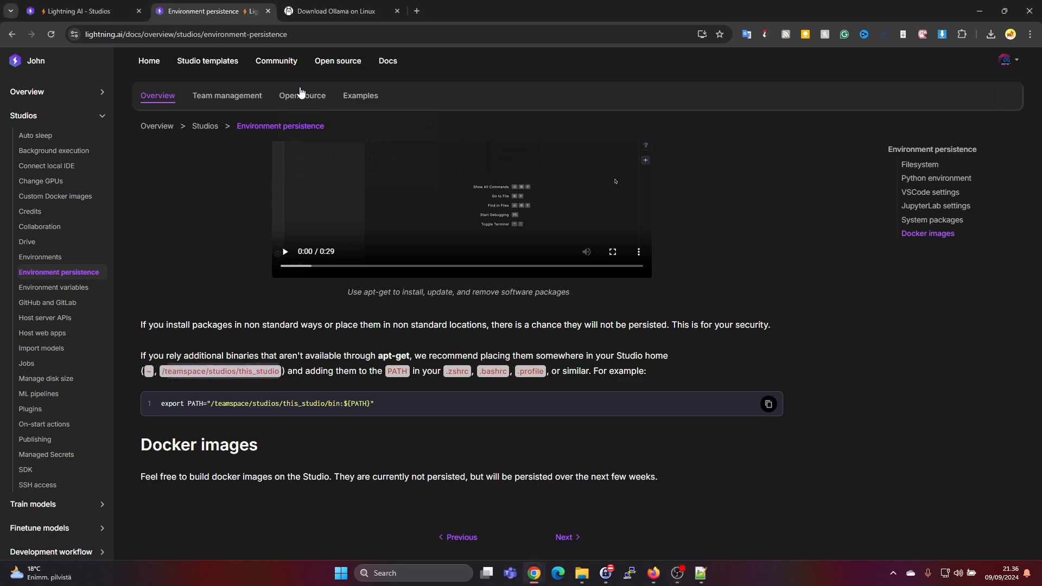
{"action": "left_click", "coordinate": [79, 11]}
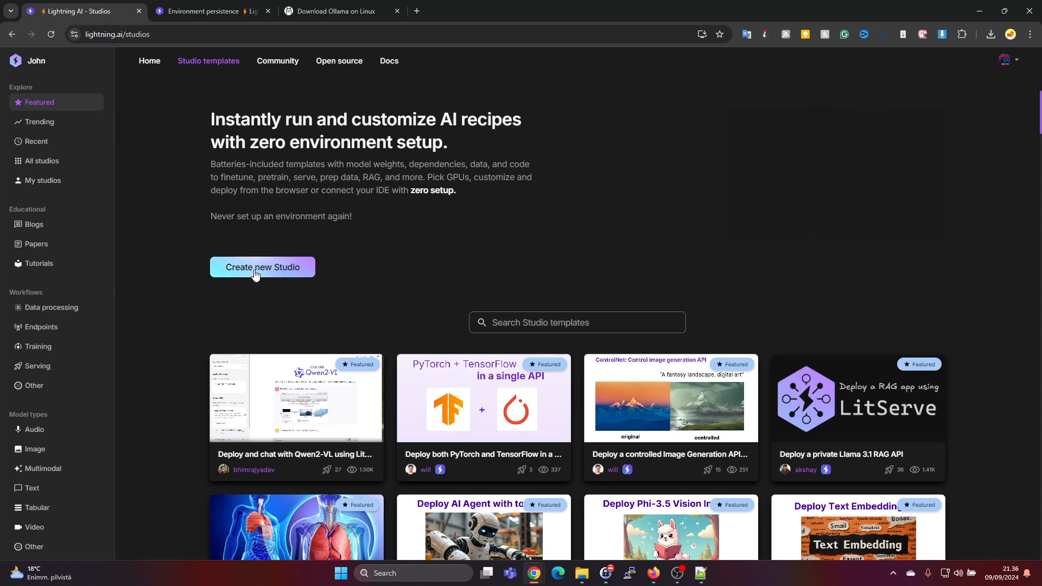
- Create a new Studio and select the curl ... > install.sh line in the Notepad++ notes
{"action": "left_click", "coordinate": [261, 267]}
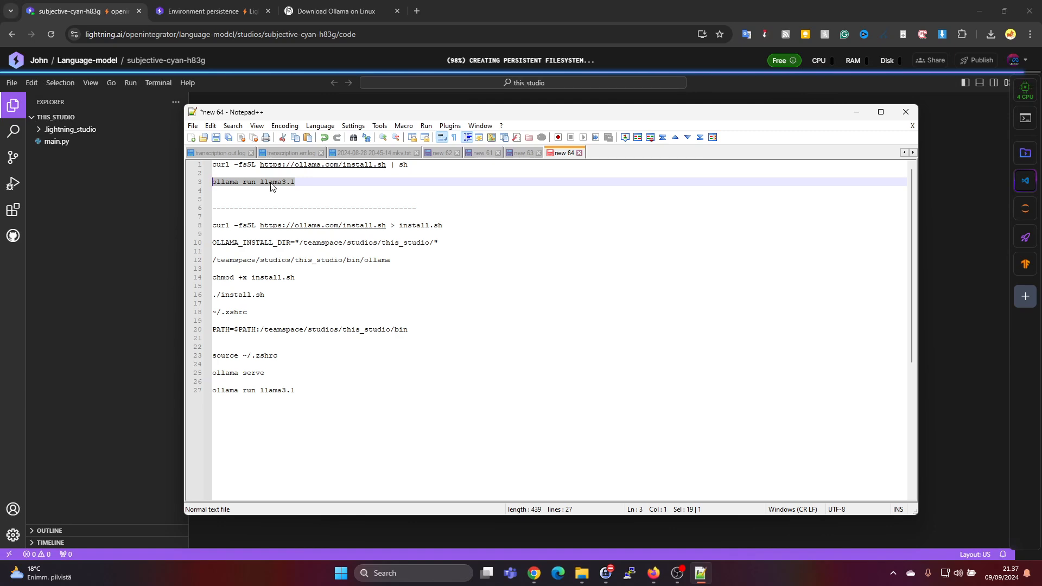
{"action": "left_click", "coordinate": [325, 182]}
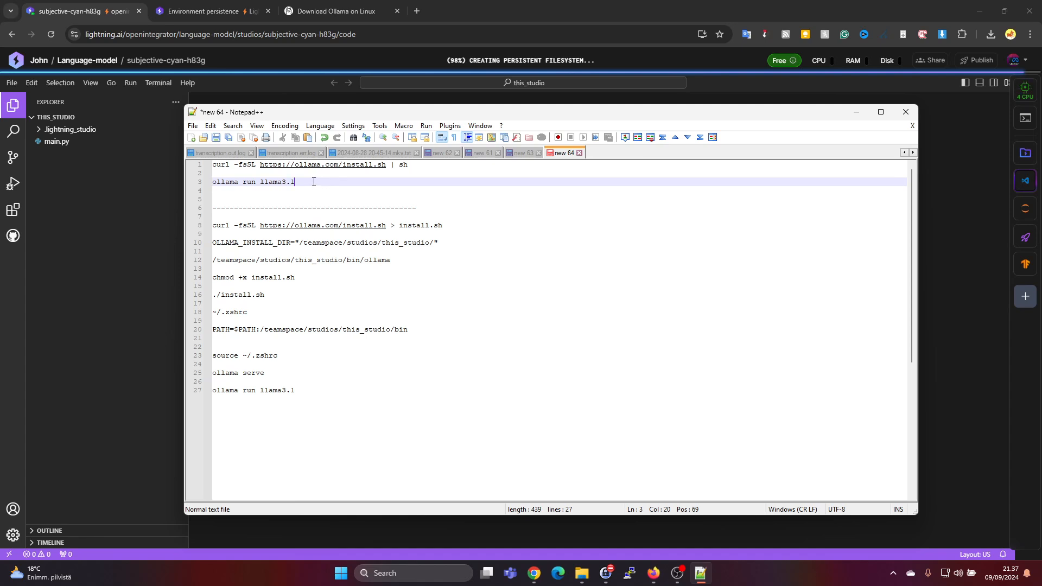
{"action": "left_click_drag", "start_coordinate": [294, 181], "coordinate": [213, 164]}
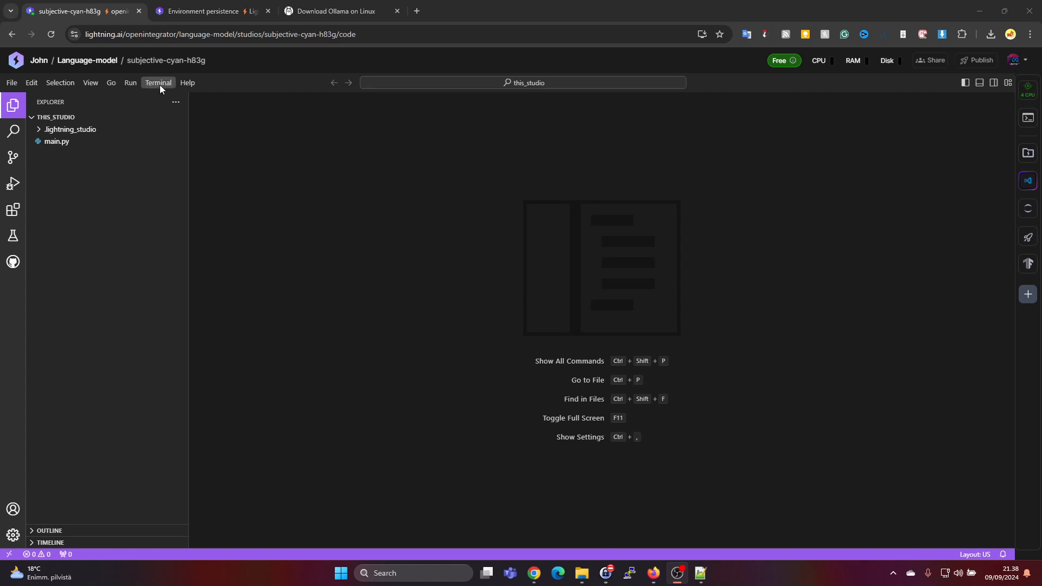
{"action": "left_click", "coordinate": [158, 83]}
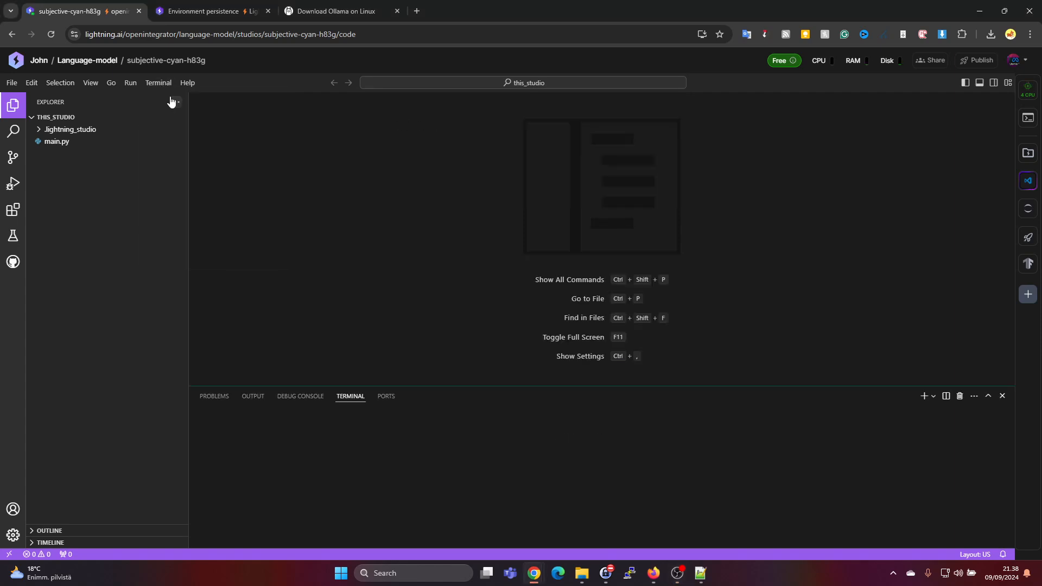
{"action": "type", "text": "curl -fsSL https://ollama.com/install.sh > install.sh"}
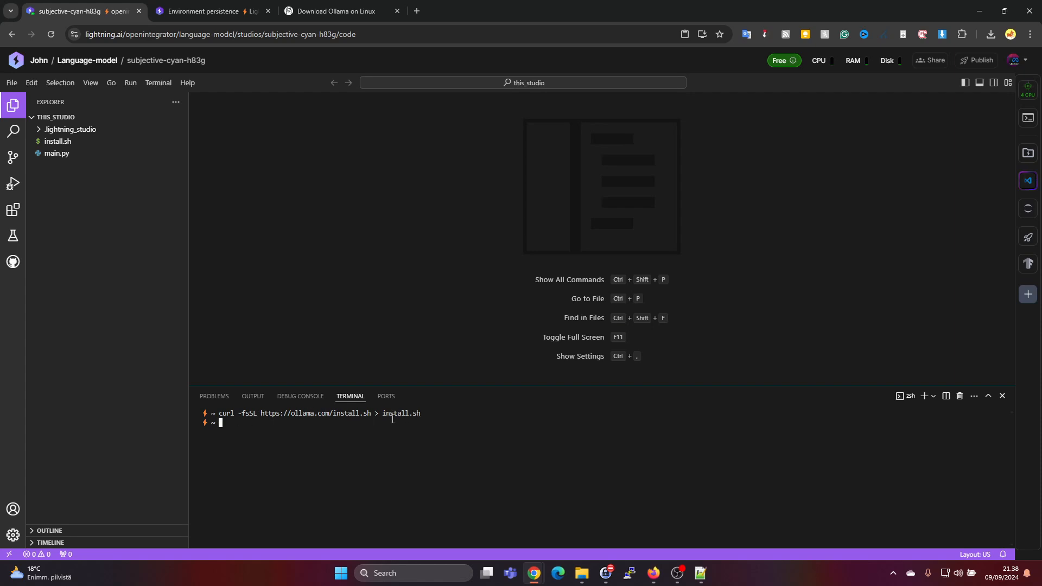
{"action": "left_click", "coordinate": [59, 141]}
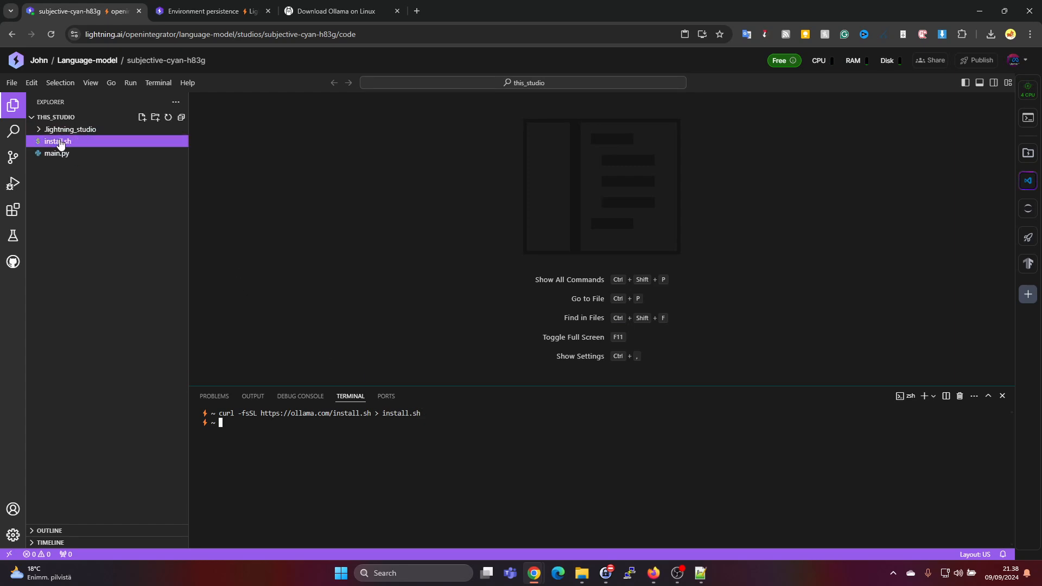
- Edit install.sh so OLLAMA_INSTALL_DIR is "/teamspace/studios/this_studio/"
{"action": "double_click", "coordinate": [58, 141]}
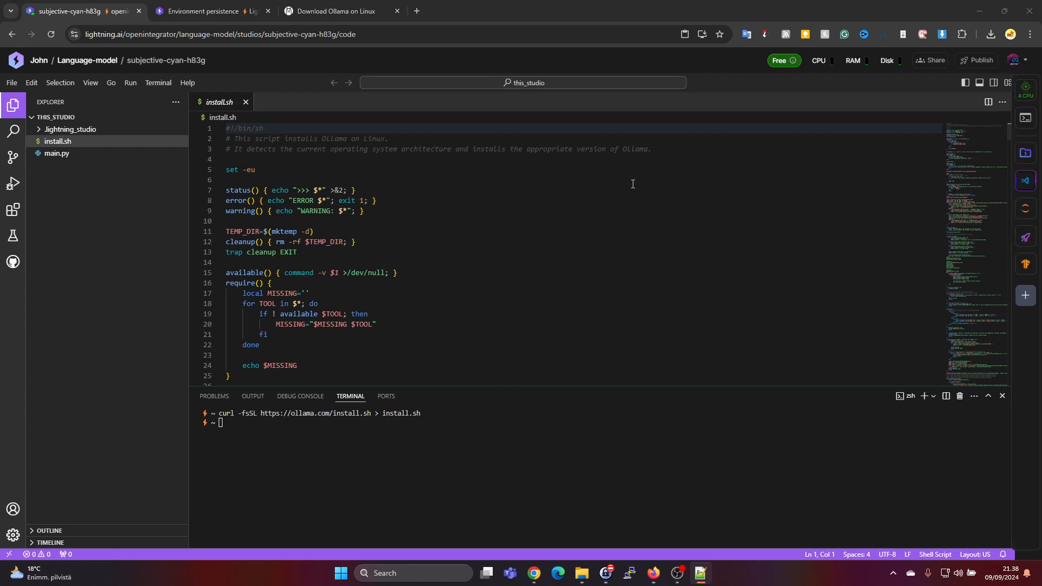
{"action": "type", "text": "OLLAMA_INSTALL_"}
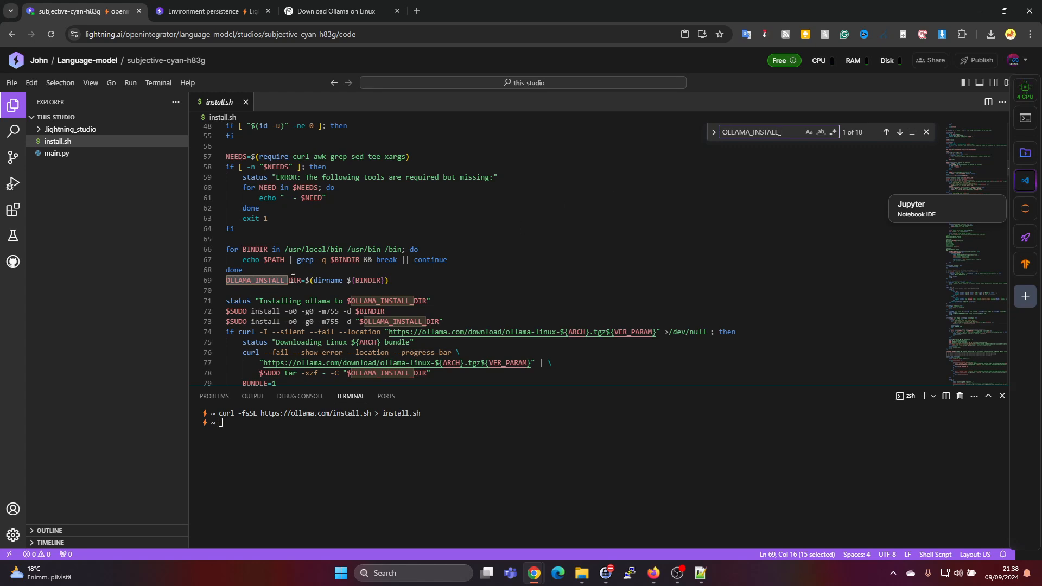
{"action": "mouse_move", "coordinate": [338, 280]}
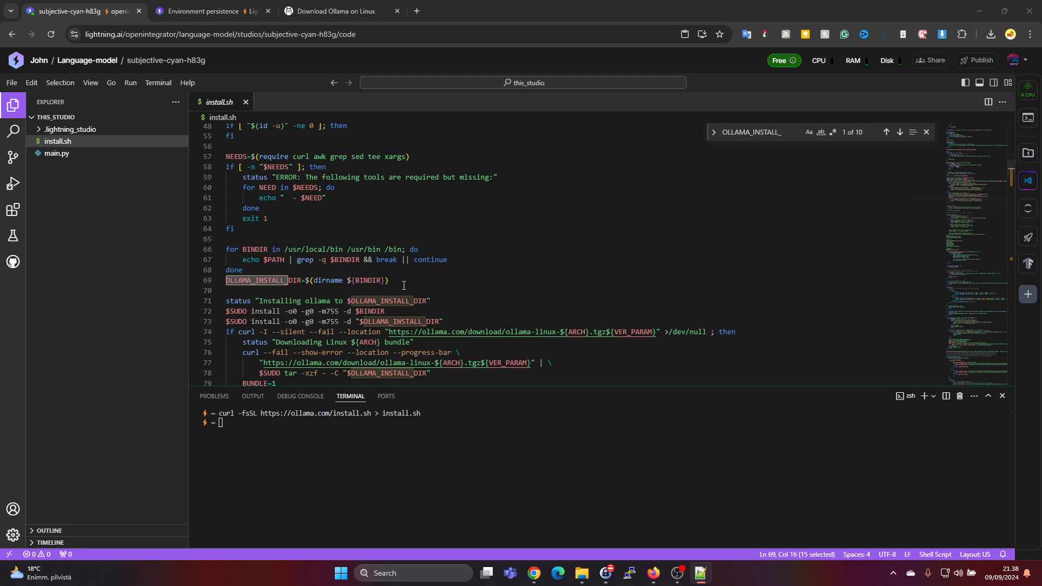
{"action": "type", "text": "\"/teamspace/studios/this_studio/\""}
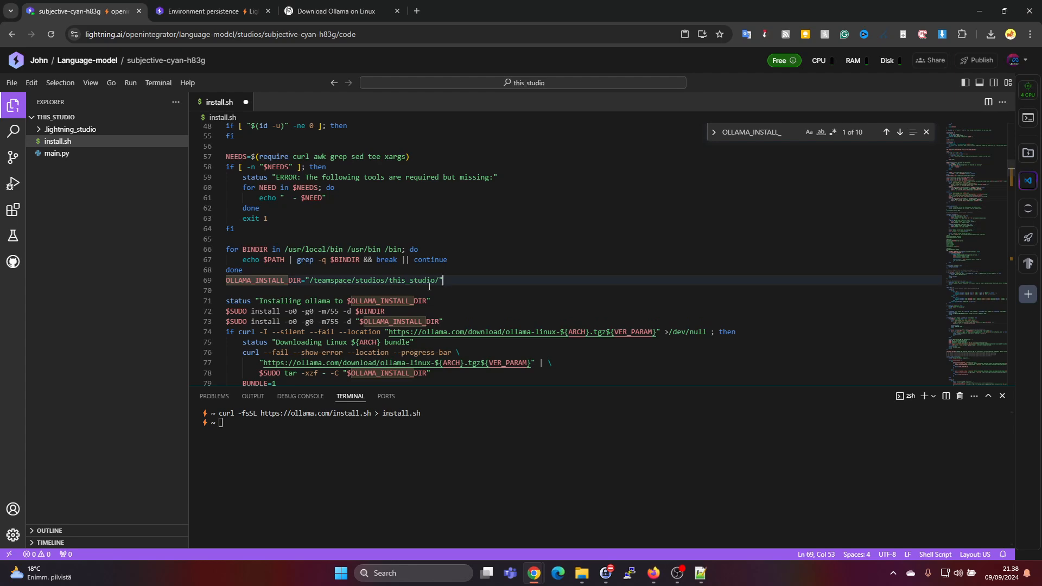
{"action": "mouse_move", "coordinate": [489, 244]}
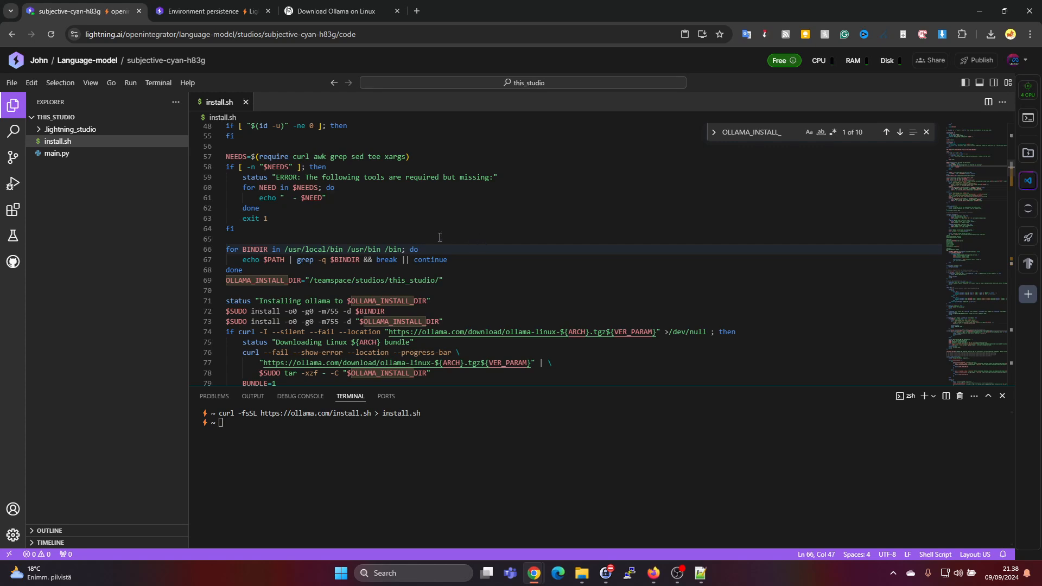
{"action": "mouse_move", "coordinate": [225, 102]}
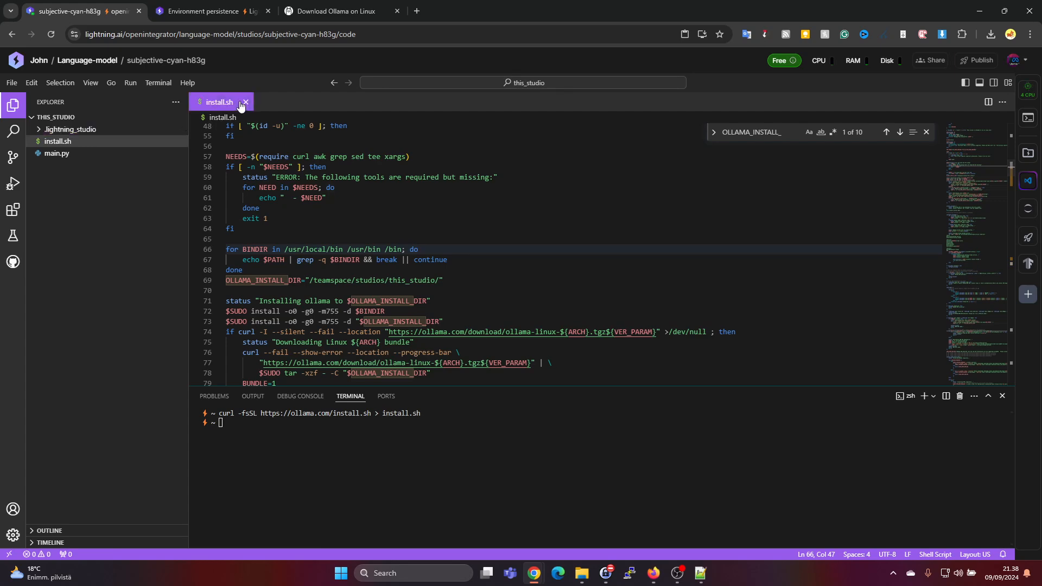
- Make install.sh executable with chmod +x and run ./install.sh to install Ollama
{"action": "left_click", "coordinate": [245, 102]}
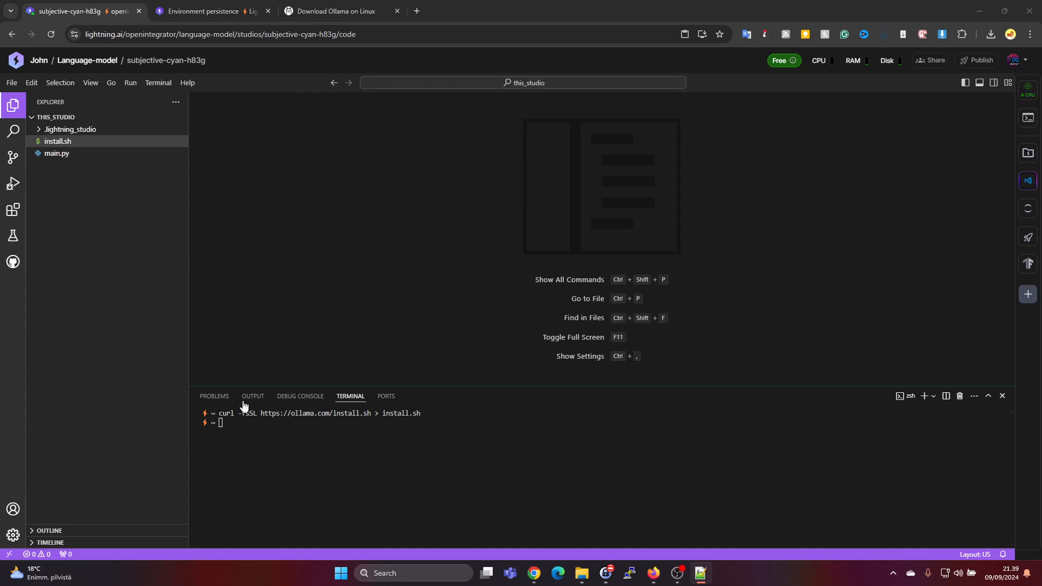
{"action": "type", "text": "chmod +x install.sh"}
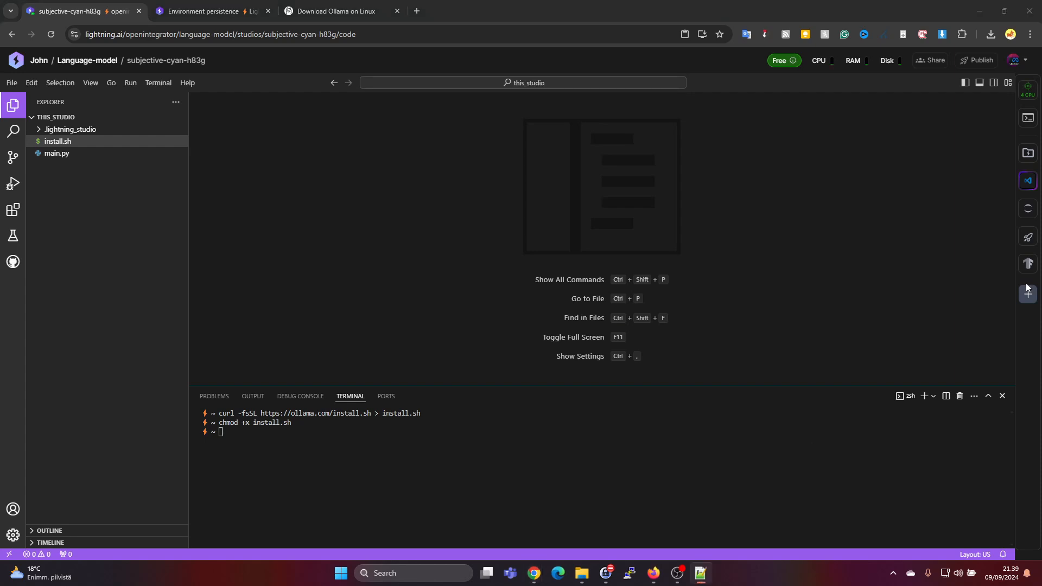
{"action": "type", "text": "./install.sh"}
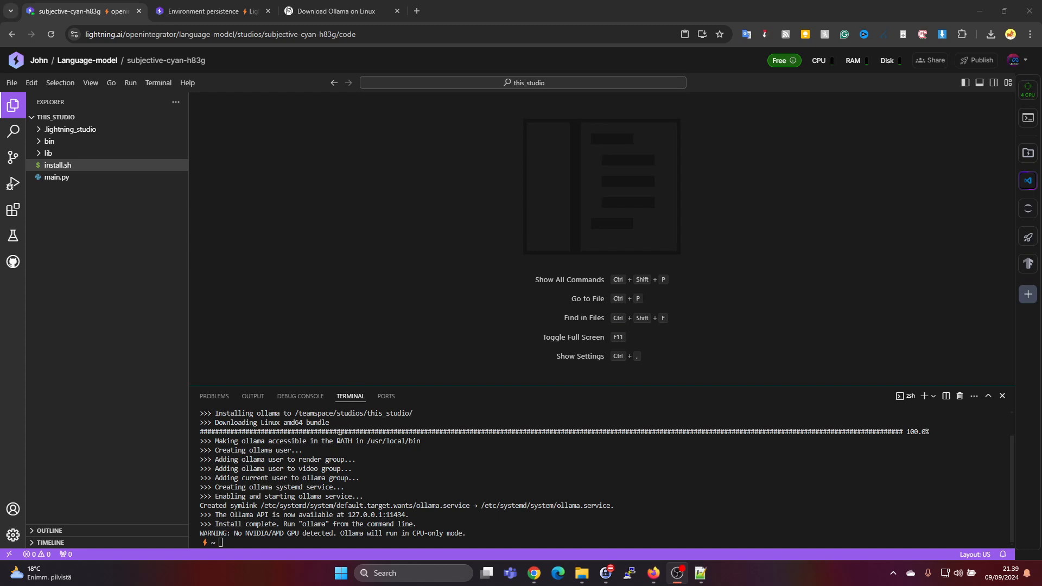
- Expand bin to reveal the ollama binary and lib to show the installed CUDA libraries
{"action": "left_click", "coordinate": [49, 141]}
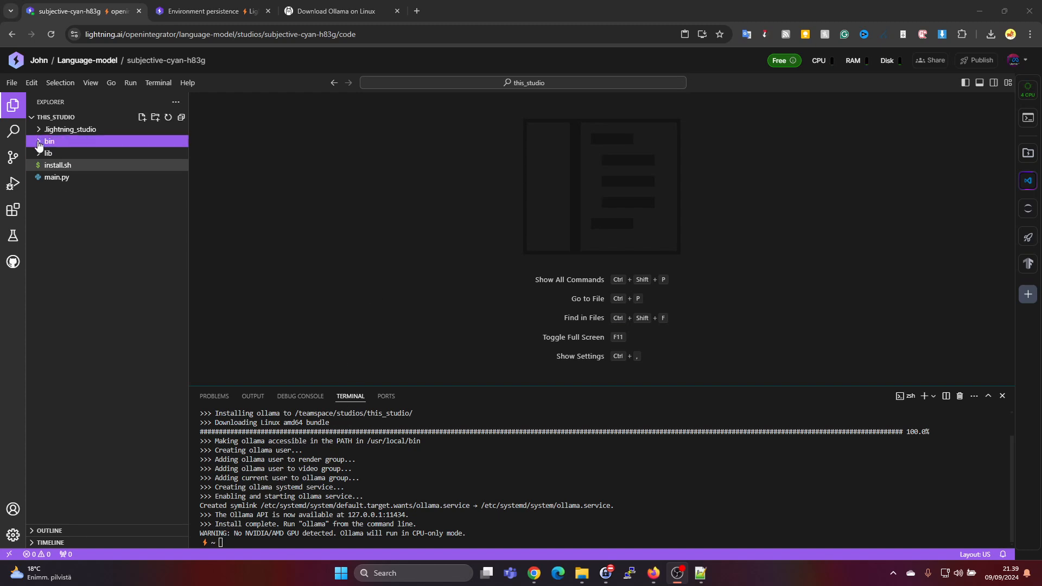
{"action": "left_click", "coordinate": [48, 141]}
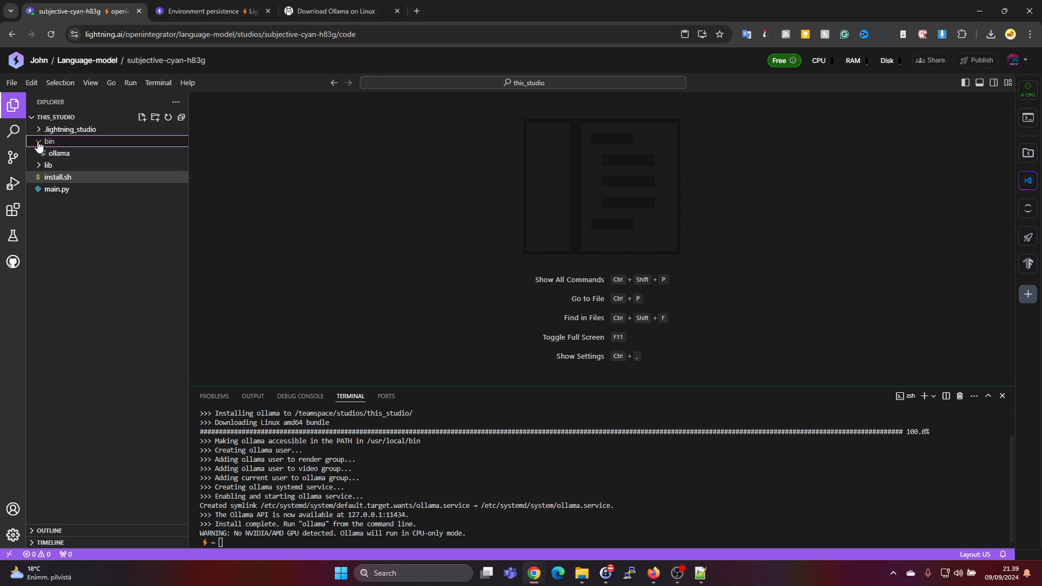
{"action": "left_click", "coordinate": [59, 153]}
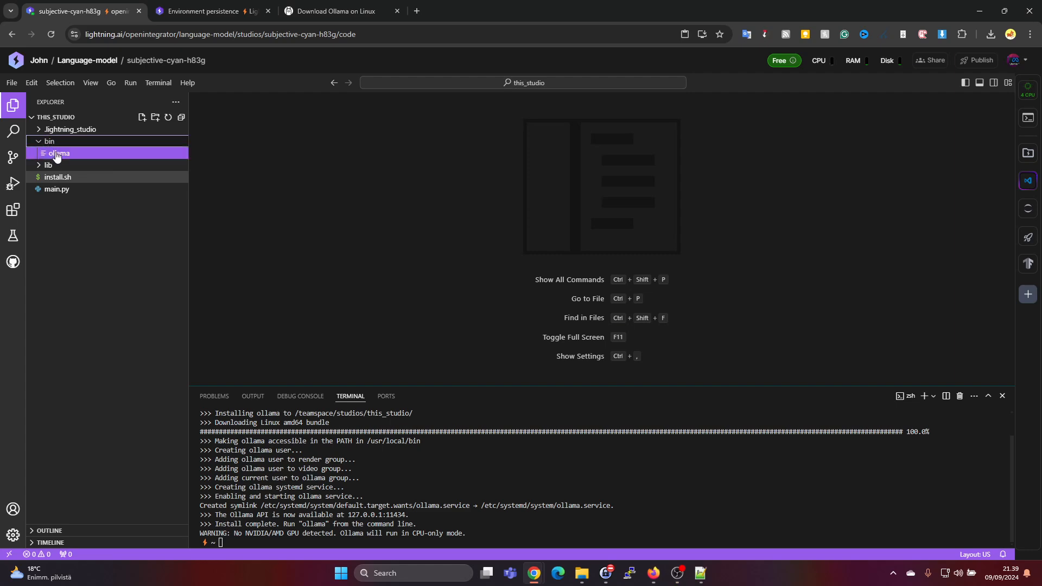
{"action": "double_click", "coordinate": [59, 153]}
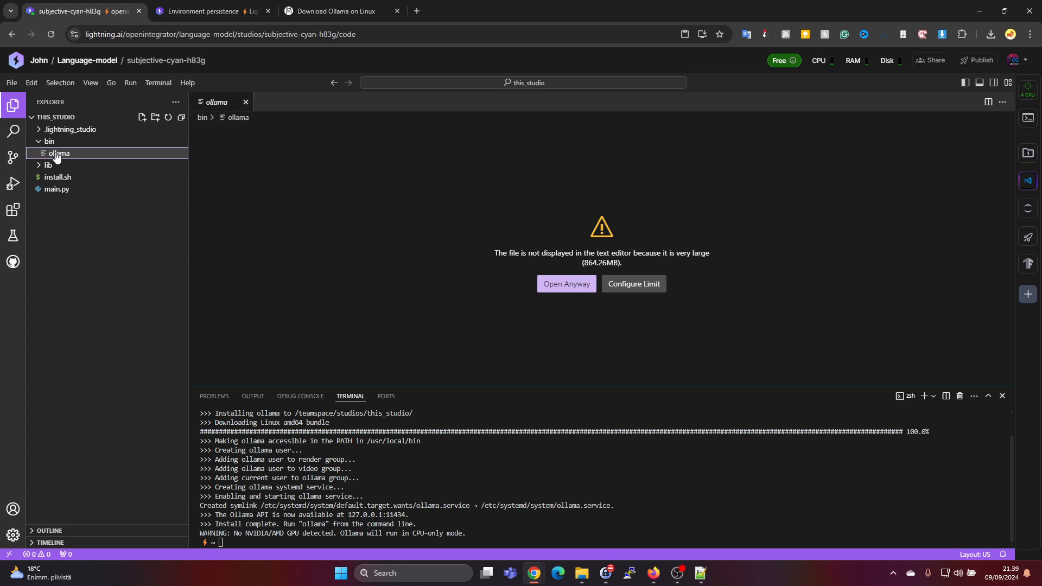
{"action": "left_click", "coordinate": [49, 165]}
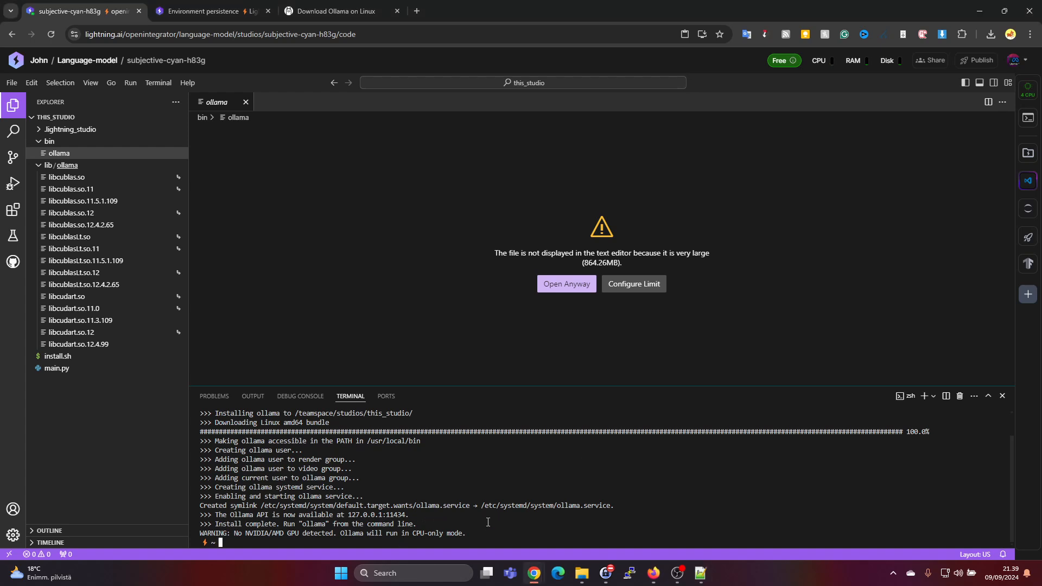
- Run ollama --version (not found) and print ~/.zshrc with cat
{"action": "type", "text": "ollama"}
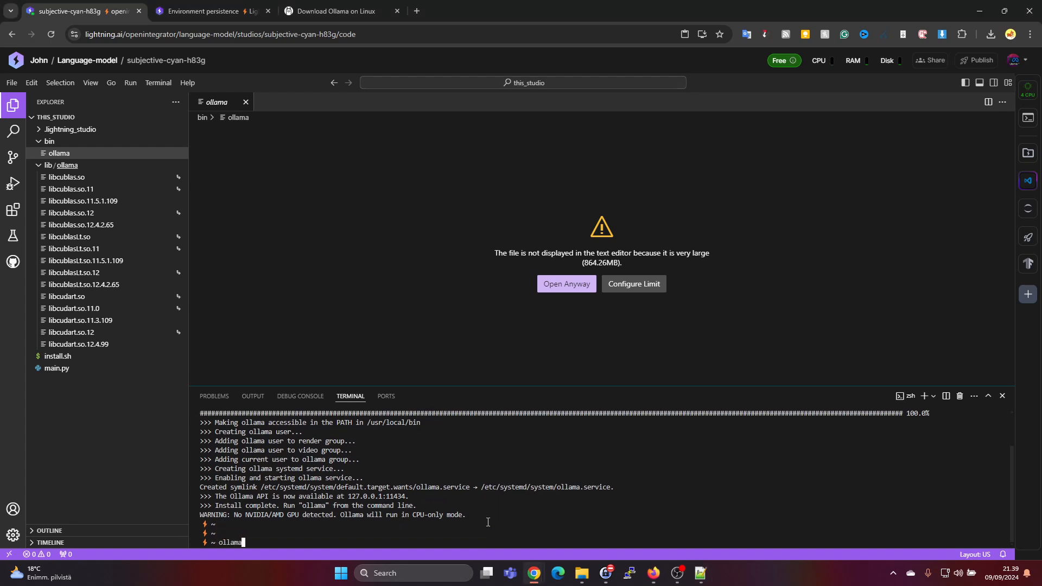
{"action": "type", "text": "--b"}
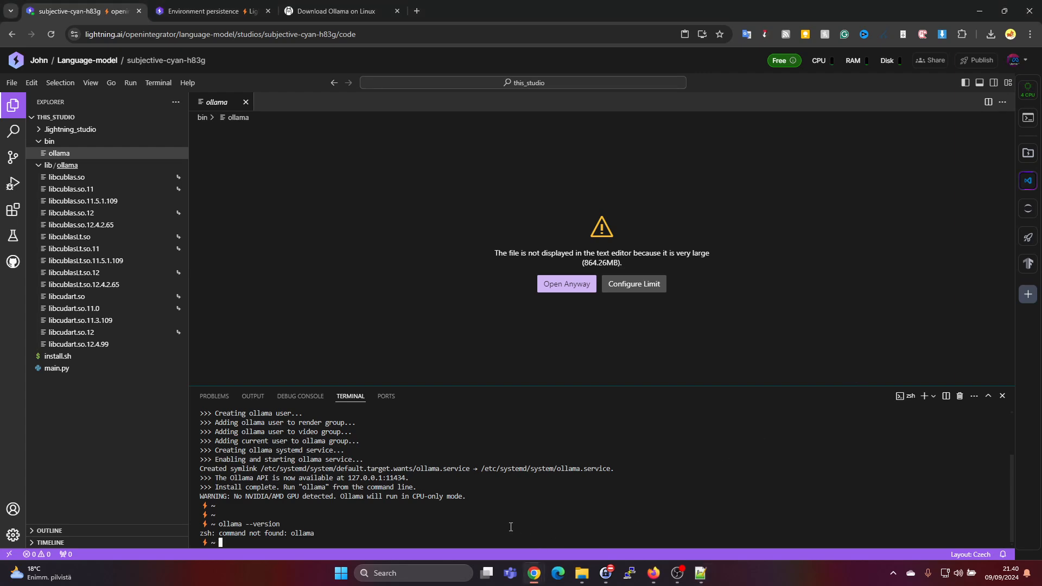
{"action": "type", "text": "cat ~/.zshrc"}
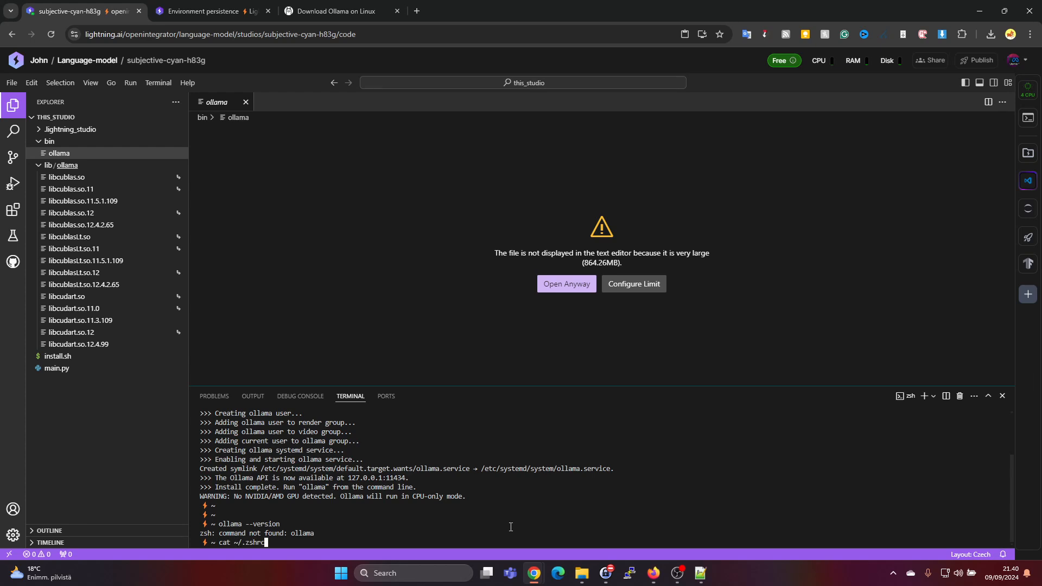
{"action": "key", "text": "Return"}
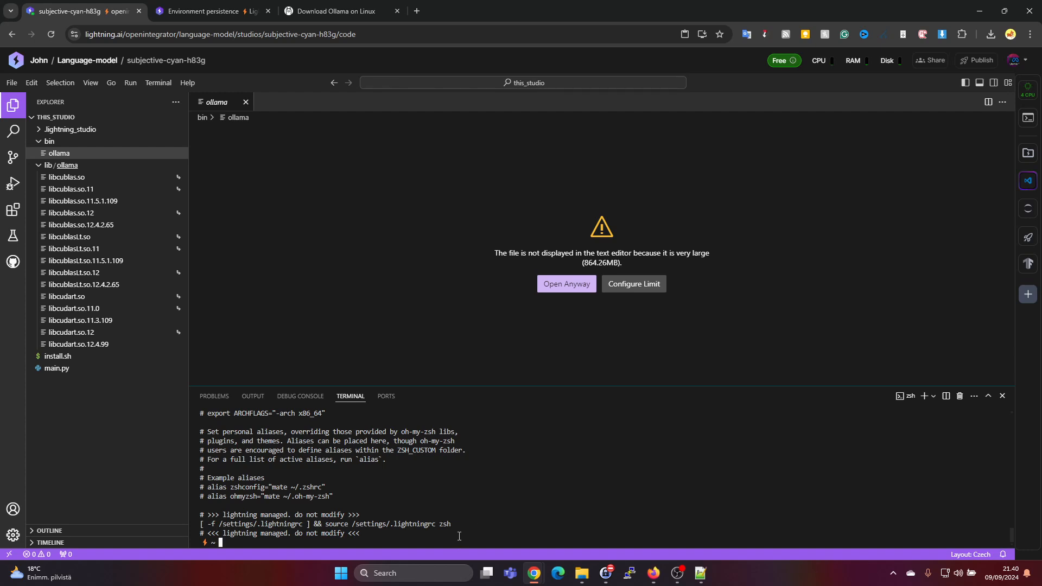
- Add PATH=$PATH:/teamspace/studios/this_studio/bin to ~/.zshrc in vim, save with :wq, and cat it
{"action": "type", "text": "at ~/.zshrc"}
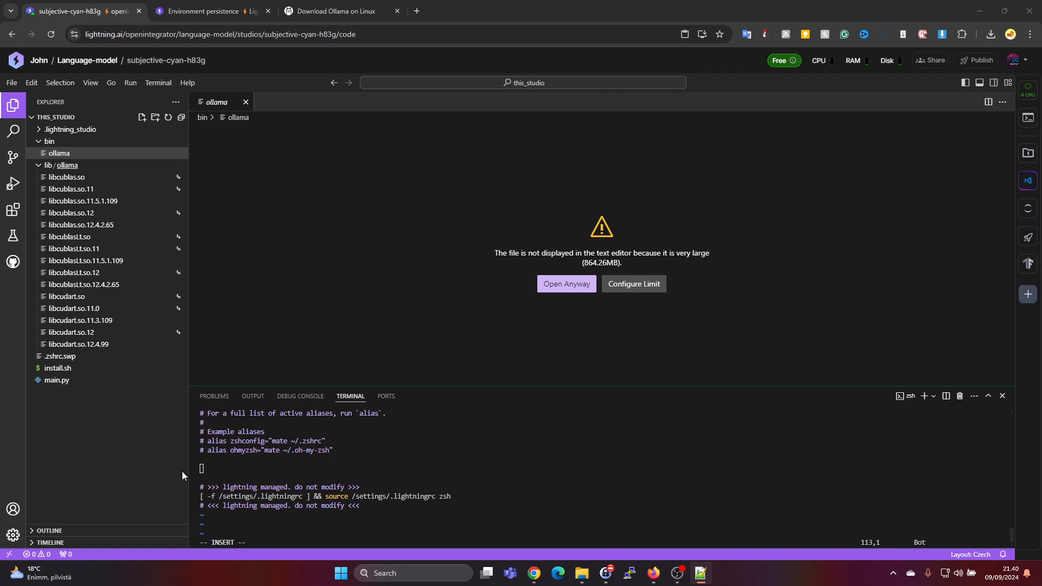
{"action": "type", "text": "PATH=$PATH:/teamspace/studios/this_studio/bin"}
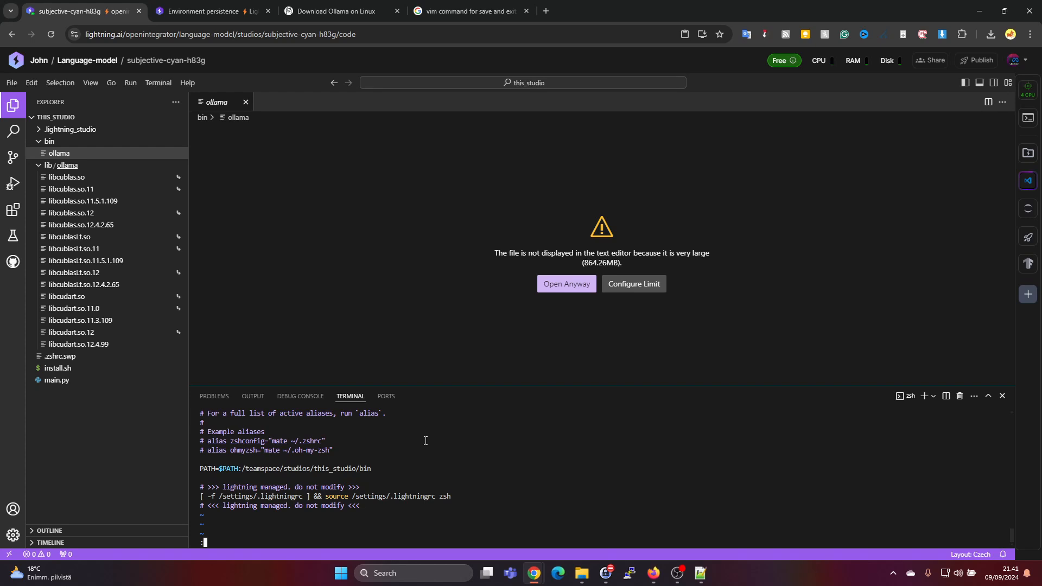
{"action": "type", "text": ":wq"}
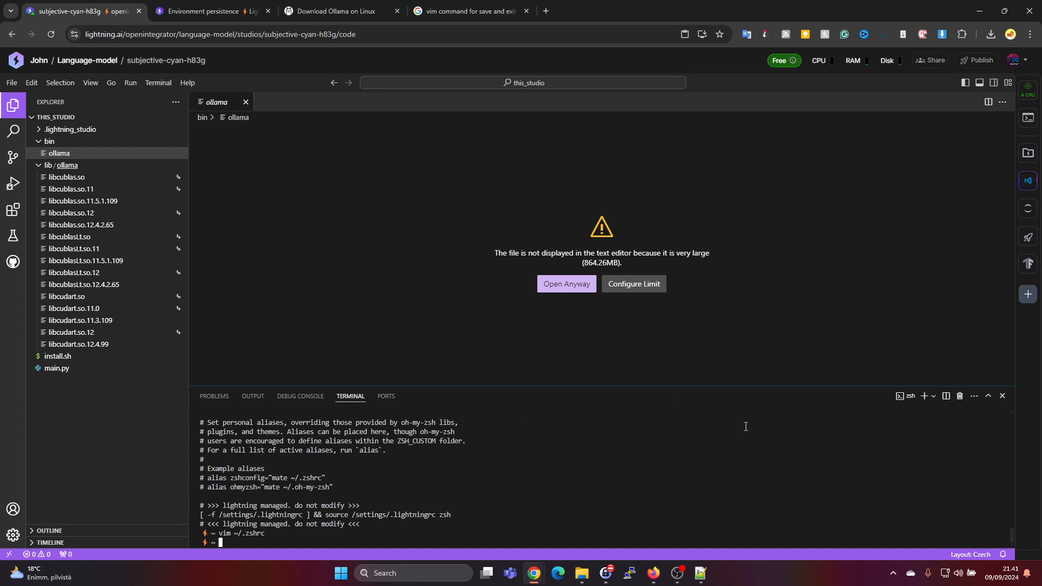
{"action": "type", "text": "cat ~/.zshrc"}
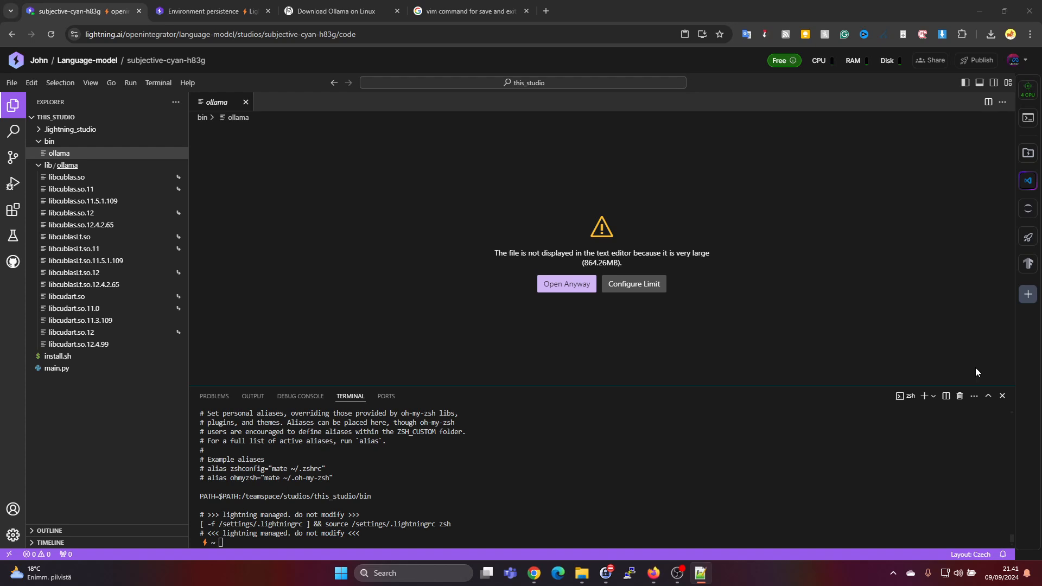
{"action": "type", "text": "source ~/.zshrc"}
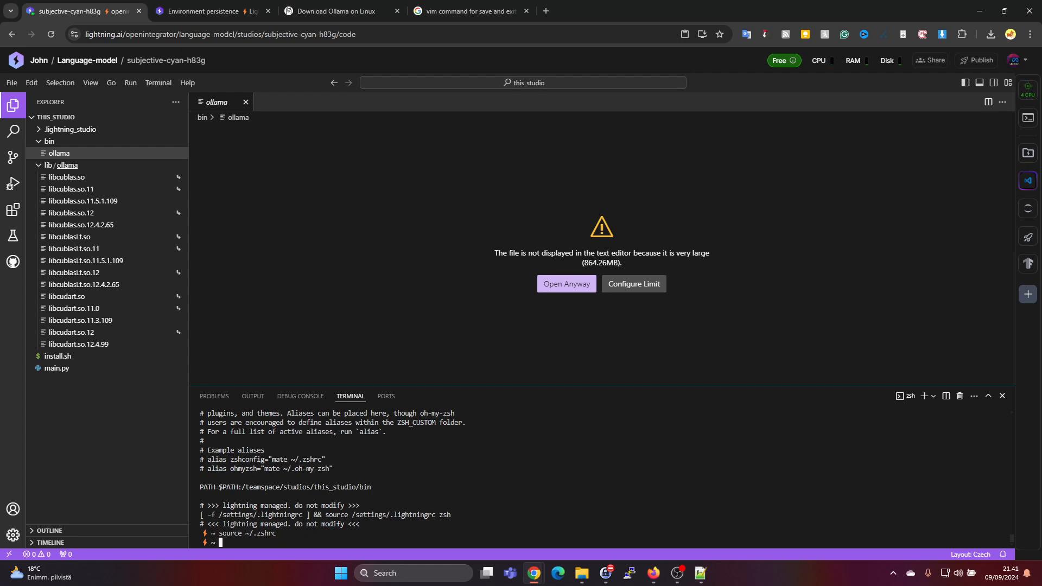
{"action": "mouse_move", "coordinate": [917, 457]}
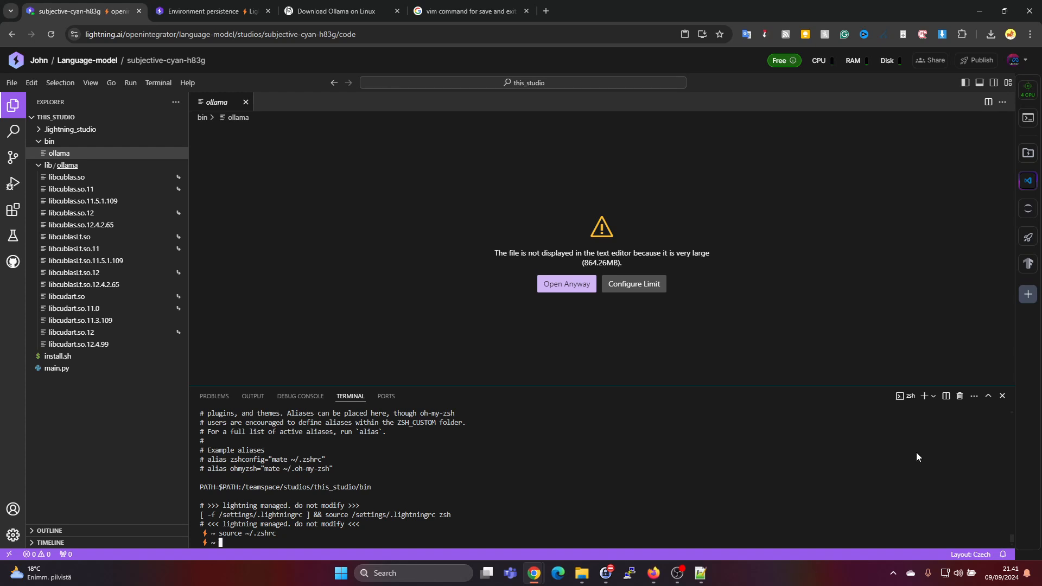
- Confirm Ollama client version 0.3.9 and start the server with ollama serve
{"action": "left_click", "coordinate": [344, 536]}
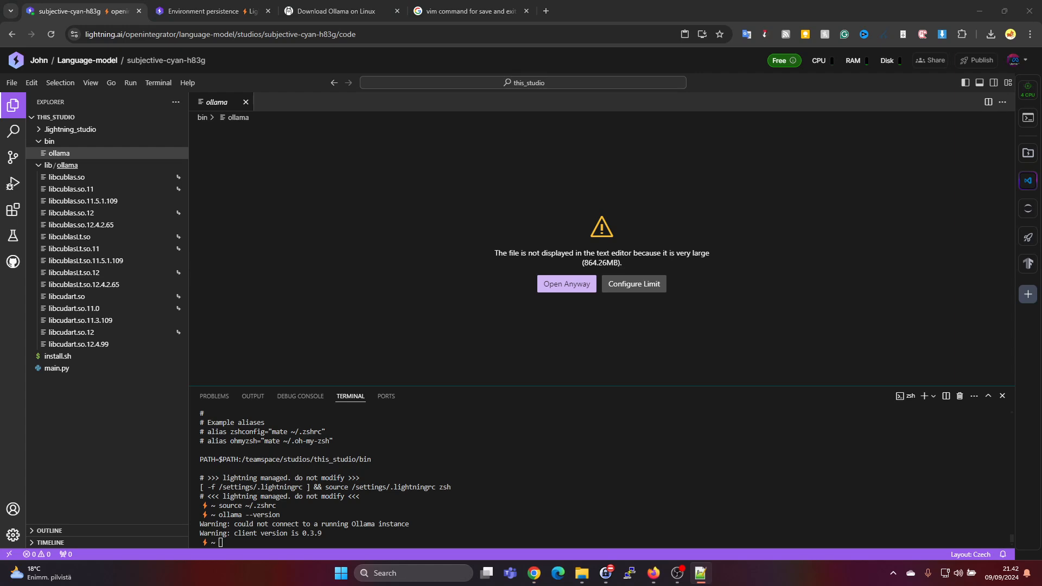
{"action": "type", "text": "ollama serve"}
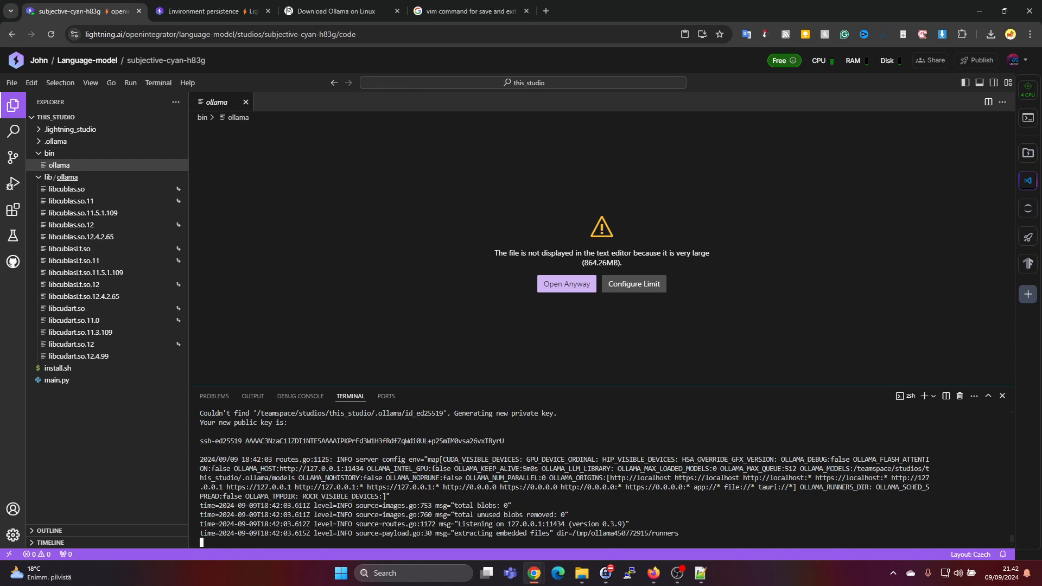
{"action": "mouse_move", "coordinate": [158, 82]}
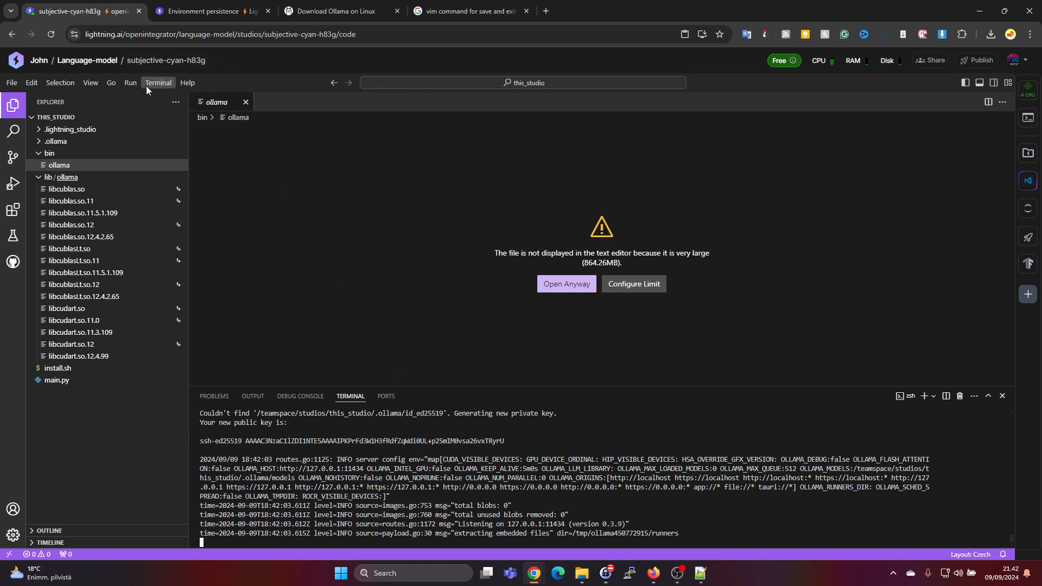
{"action": "mouse_move", "coordinate": [130, 83]}
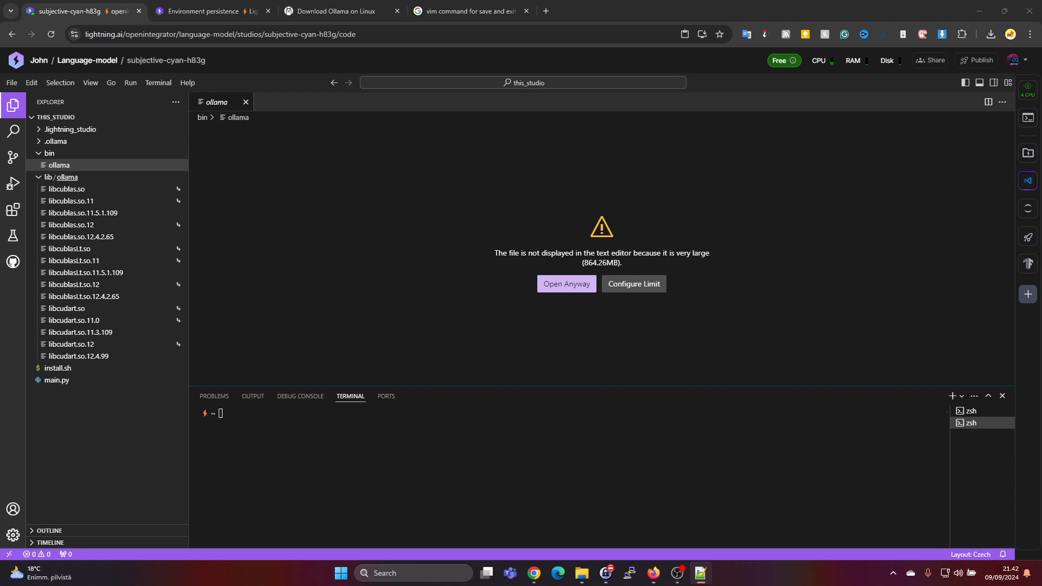
{"action": "mouse_move", "coordinate": [321, 452]}
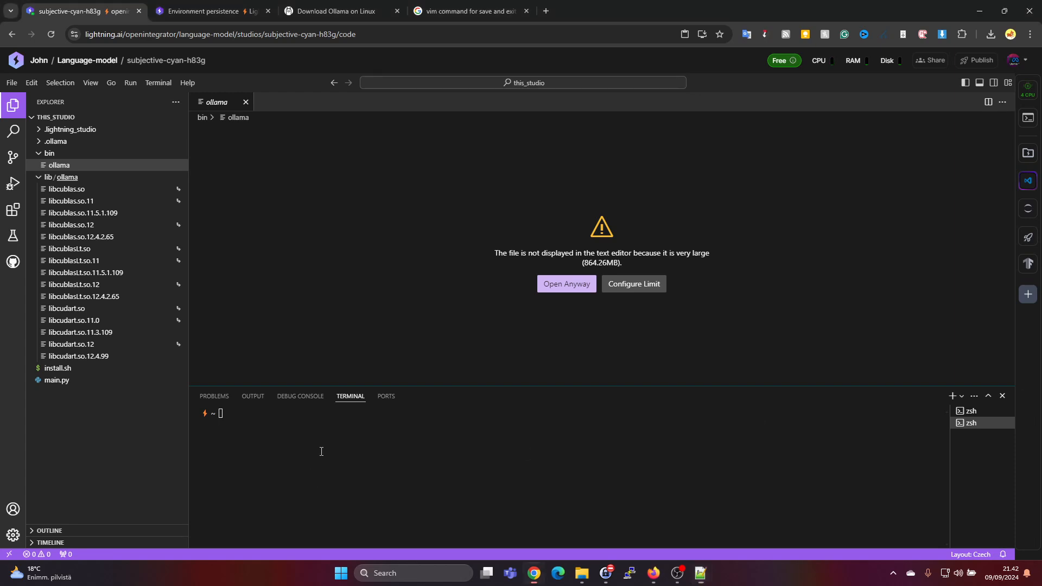
- Run llama3.1 with ollama in the new shell and ask it "who are you?"
{"action": "type", "text": "ollama run llama3.1"}
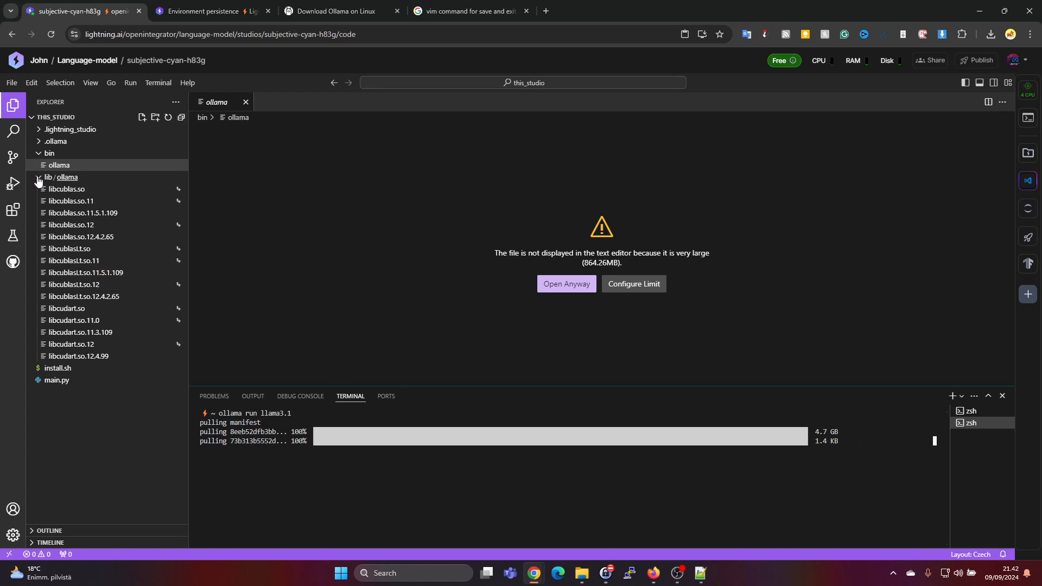
{"action": "left_click", "coordinate": [64, 177]}
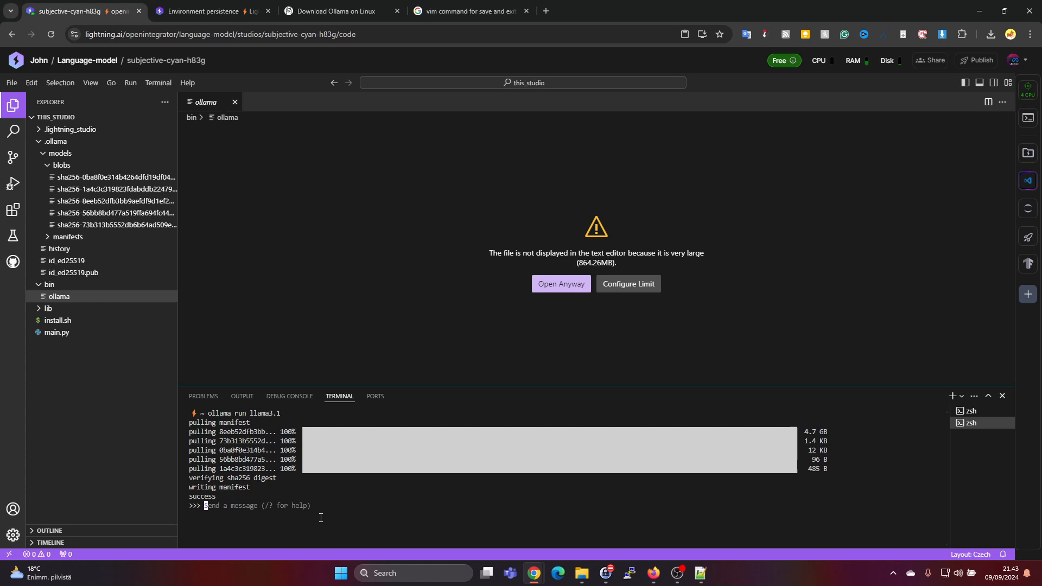
{"action": "type", "text": "who are you?"}
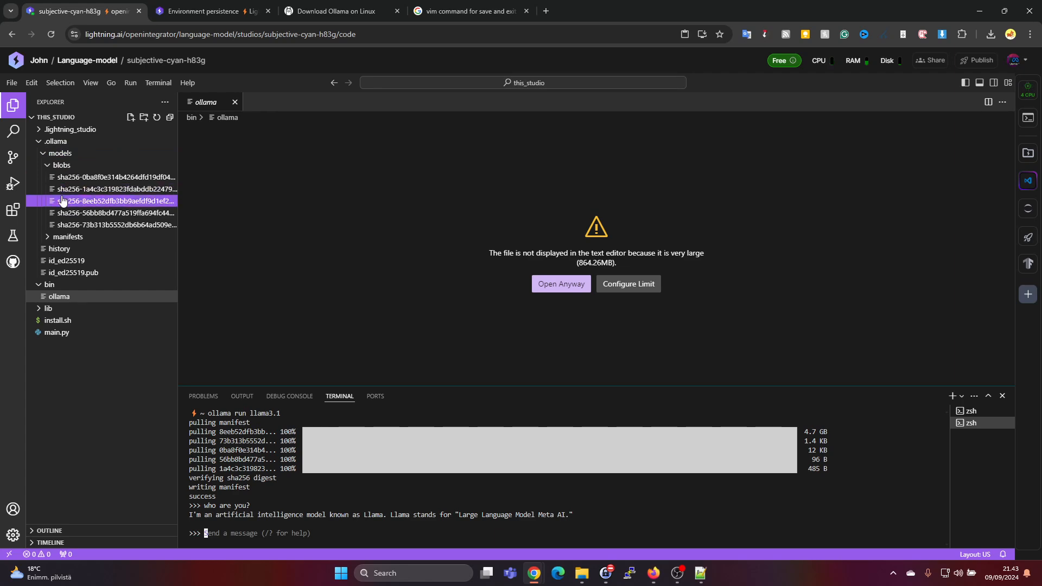
{"action": "left_click", "coordinate": [47, 308]}
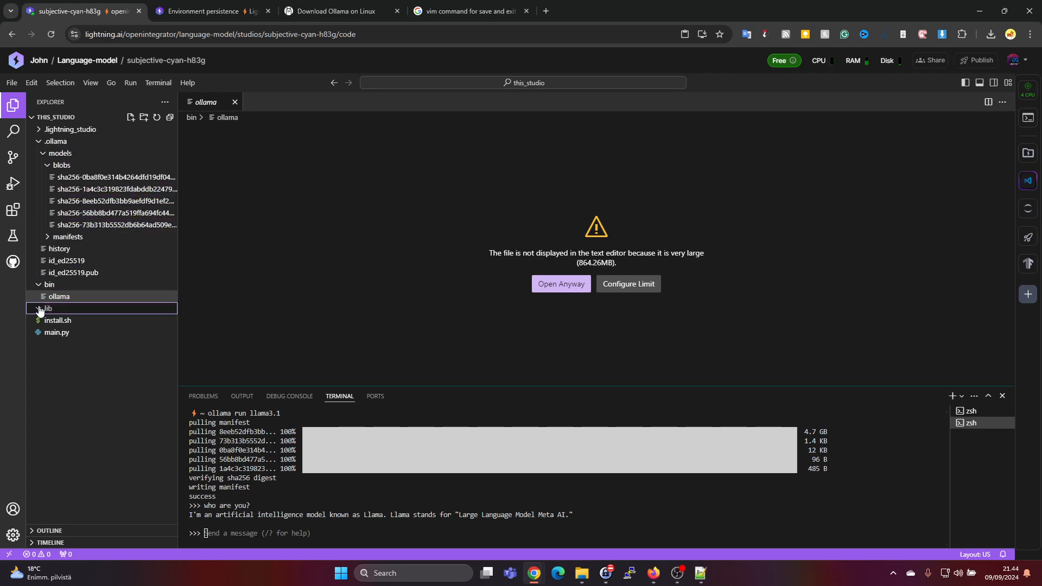
- Move the studio from the 4-CPU machine to a single T4 GPU and confirm
{"action": "left_click", "coordinate": [46, 308]}
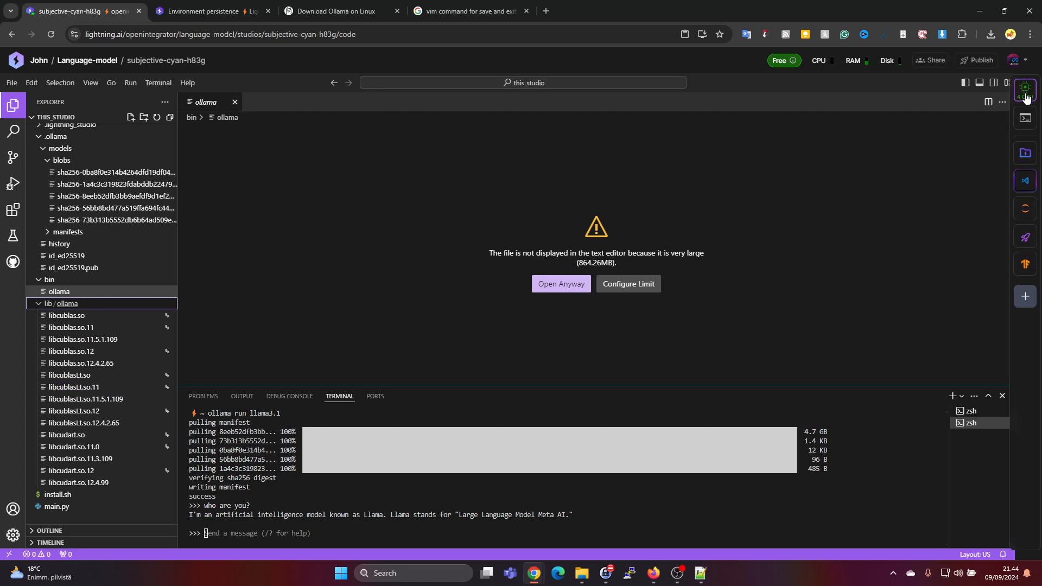
{"action": "left_click", "coordinate": [1024, 87]}
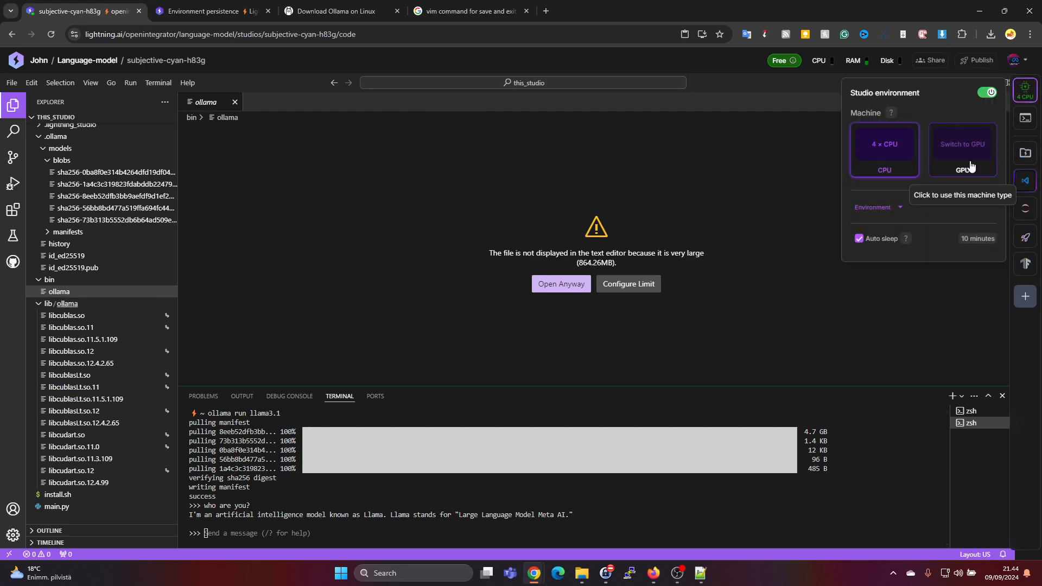
{"action": "left_click", "coordinate": [961, 144]}
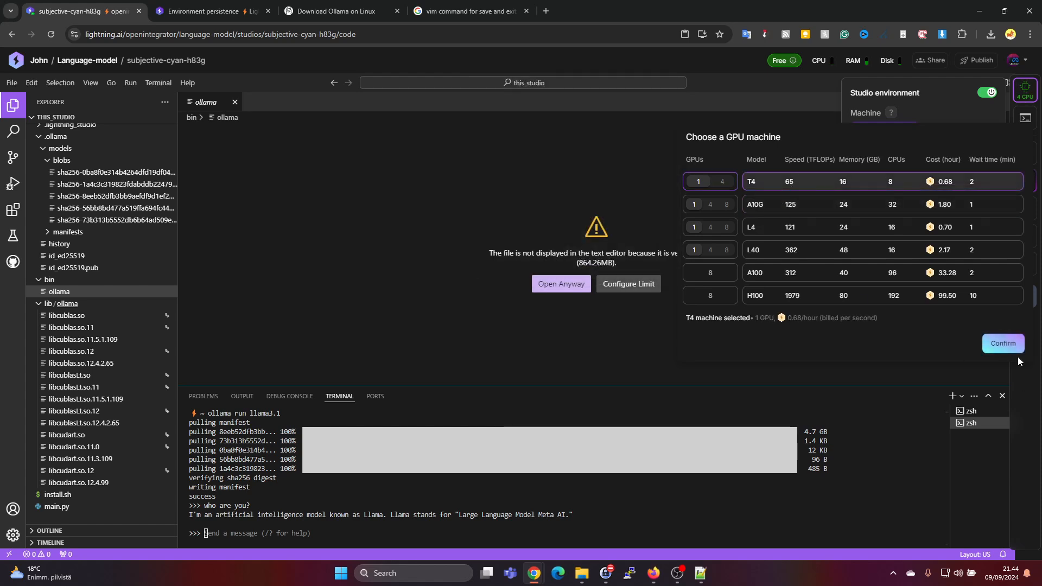
{"action": "left_click", "coordinate": [1001, 343]}
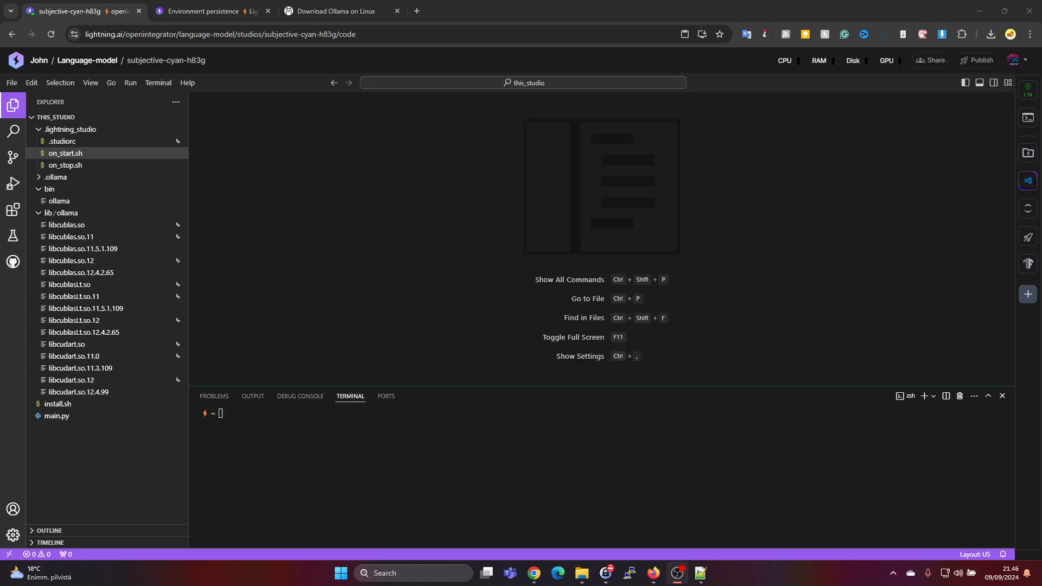
{"action": "left_click", "coordinate": [75, 319]}
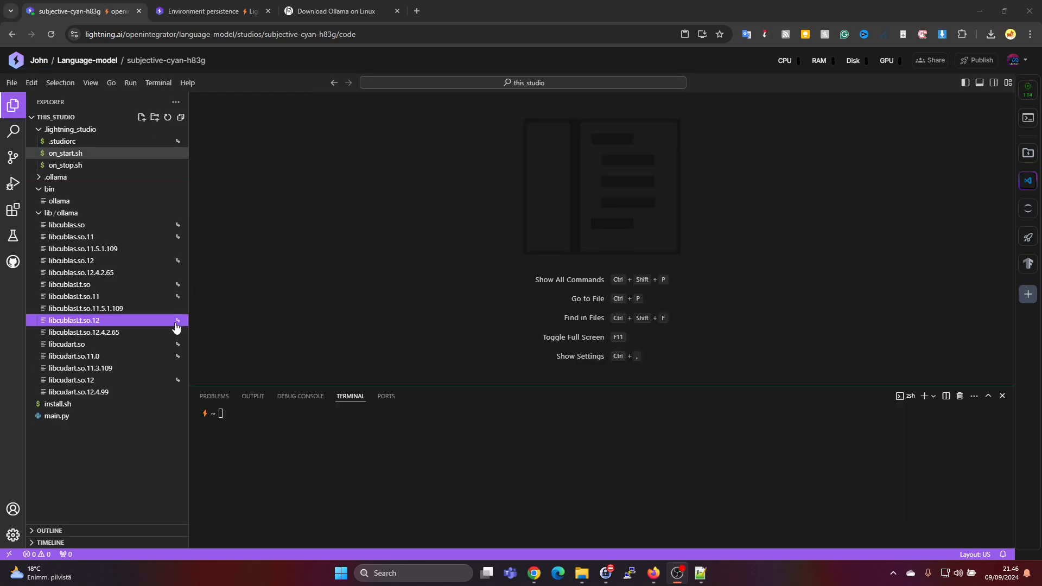
{"action": "left_click", "coordinate": [69, 129]}
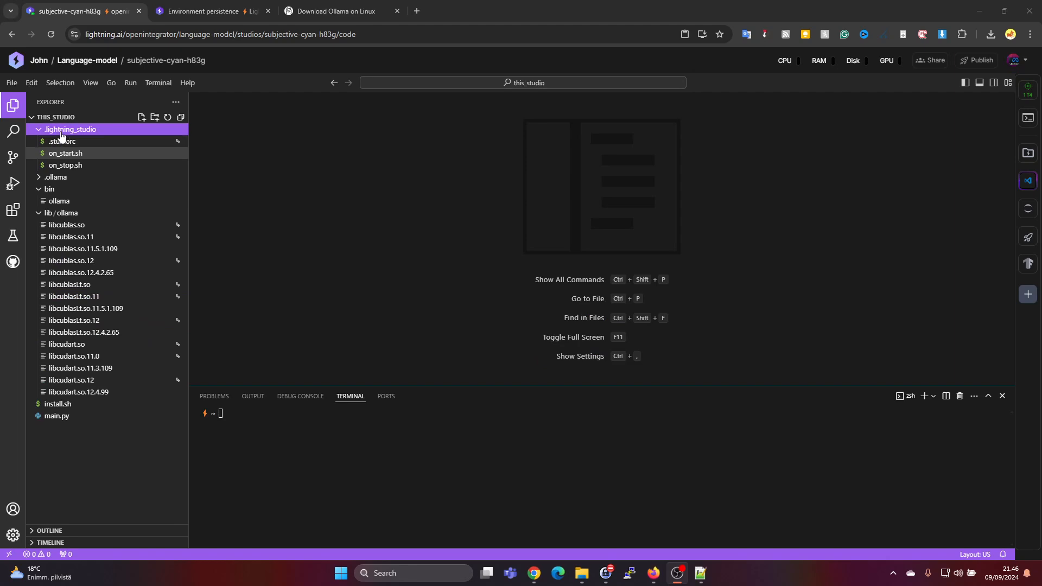
{"action": "left_click", "coordinate": [65, 153]}
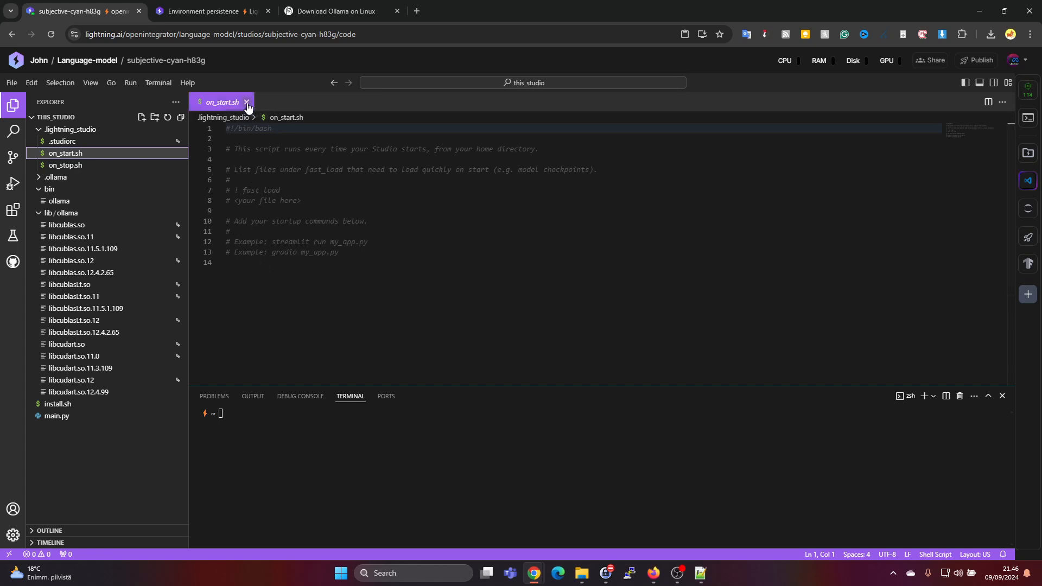
{"action": "left_click", "coordinate": [246, 102]}
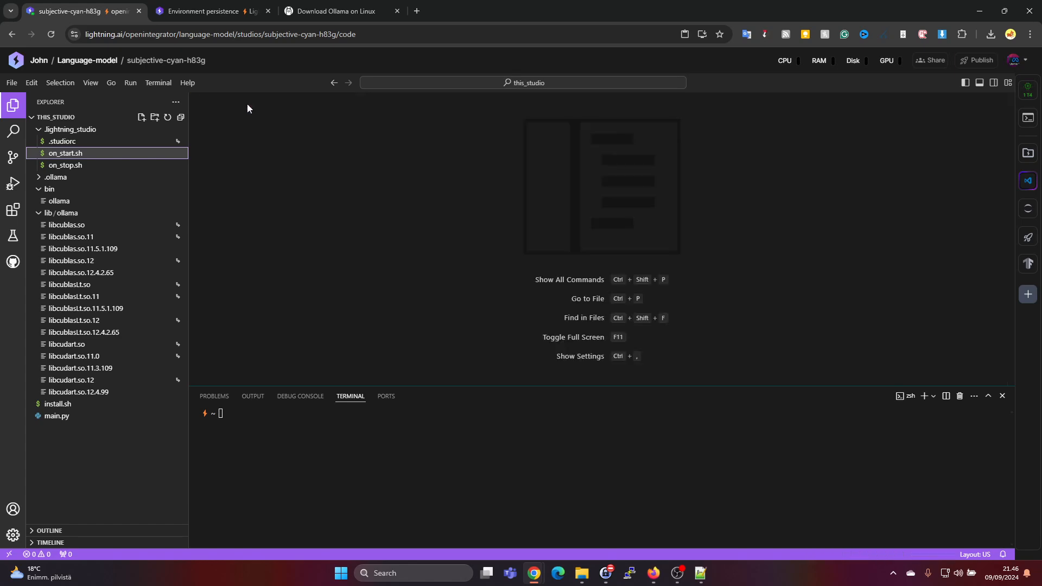
{"action": "mouse_move", "coordinate": [158, 82]}
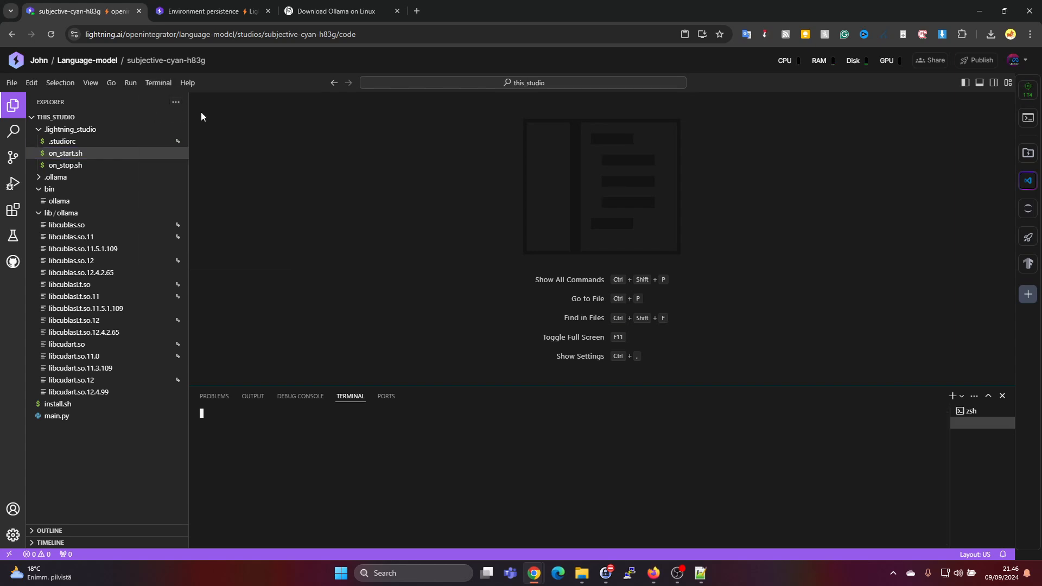
- Check ollama --version (0.3.9) and start ollama serve on the GPU machine
{"action": "left_click", "coordinate": [952, 396]}
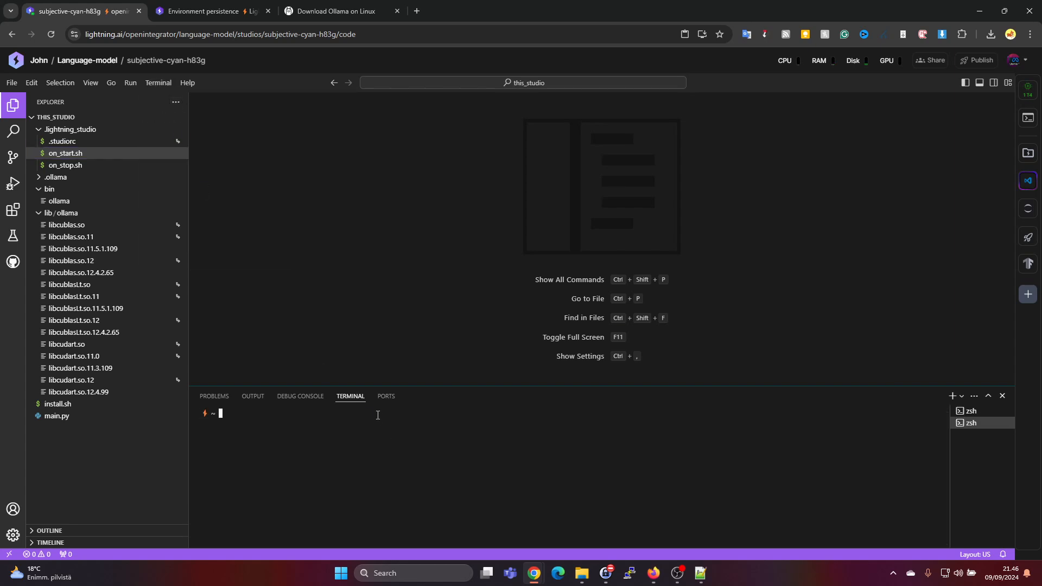
{"action": "type", "text": "ollama"}
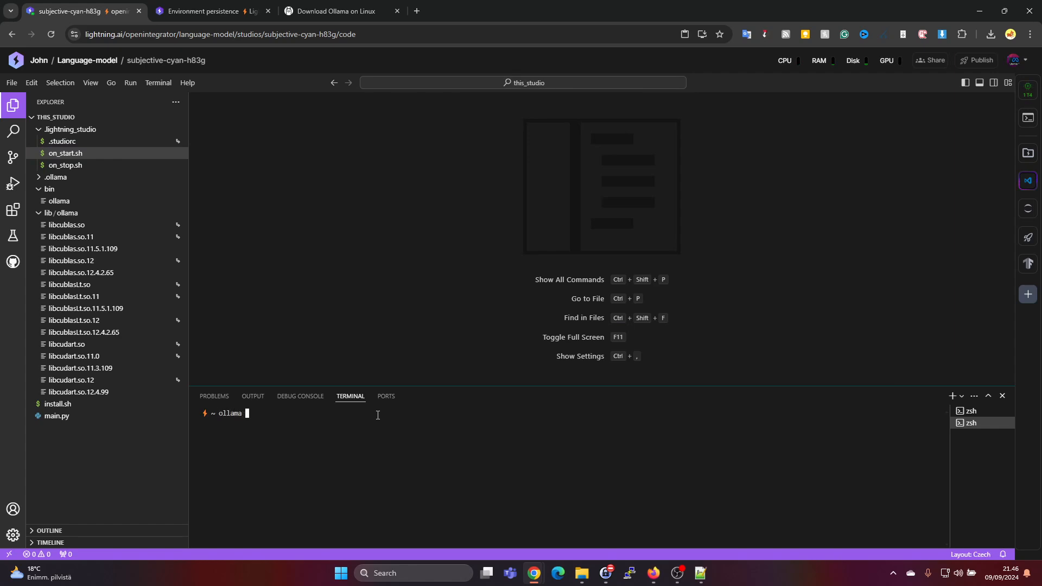
{"action": "type", "text": "--version"}
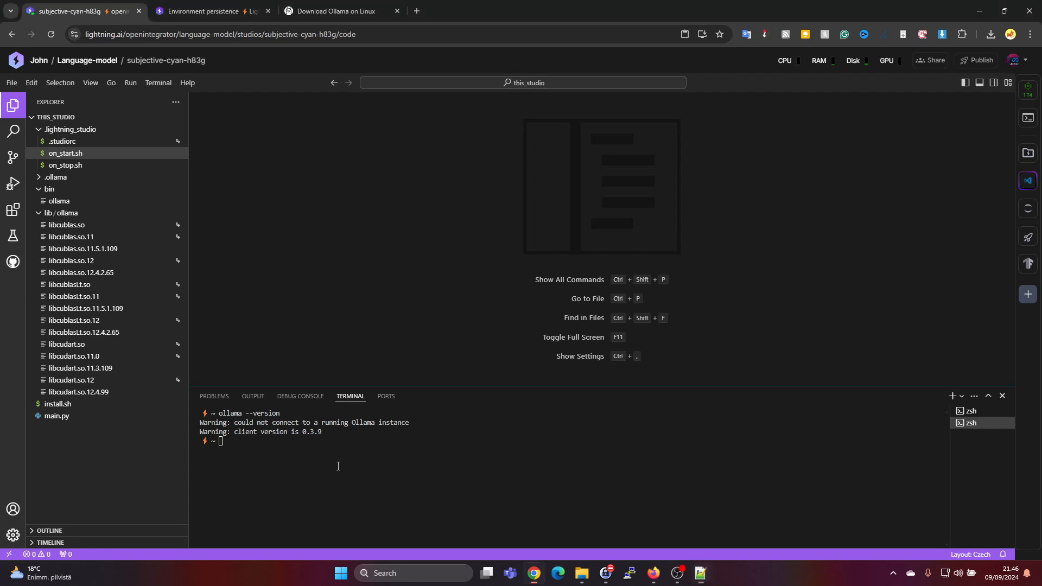
{"action": "type", "text": "ollama serve"}
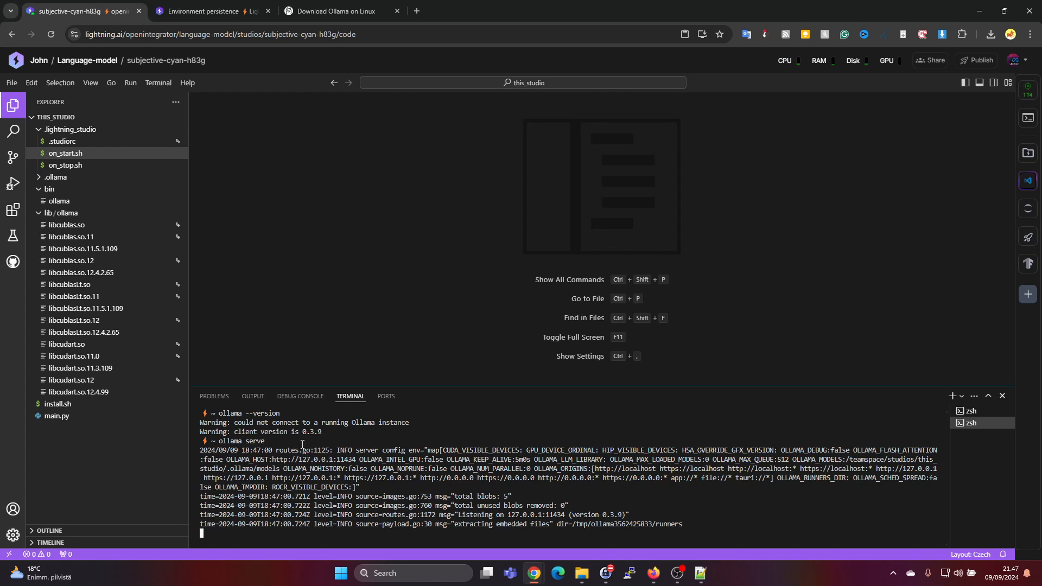
- Start an additional shell session for chatting with the model
{"action": "left_click", "coordinate": [158, 82]}
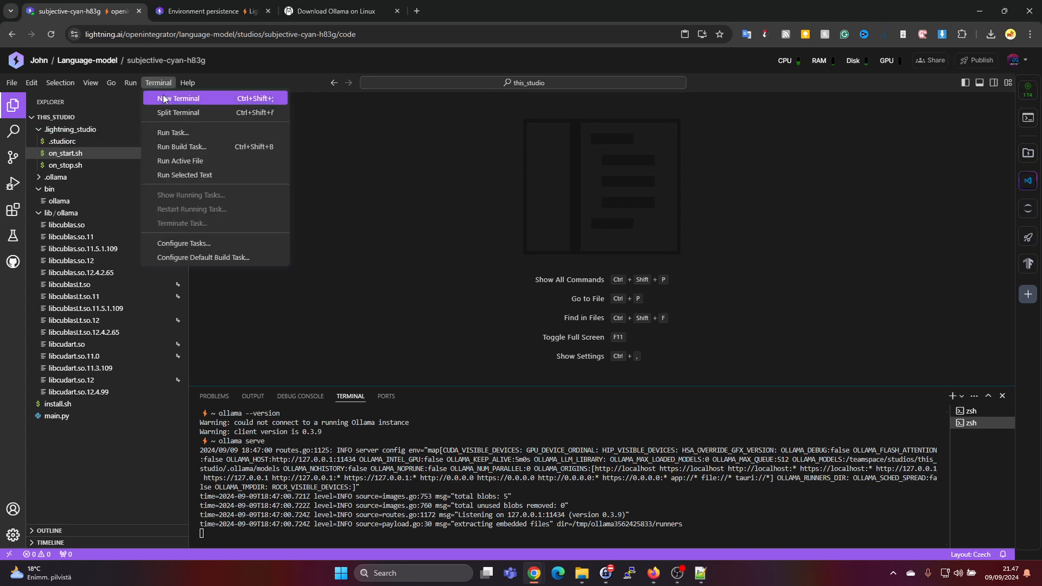
{"action": "left_click", "coordinate": [180, 99]}
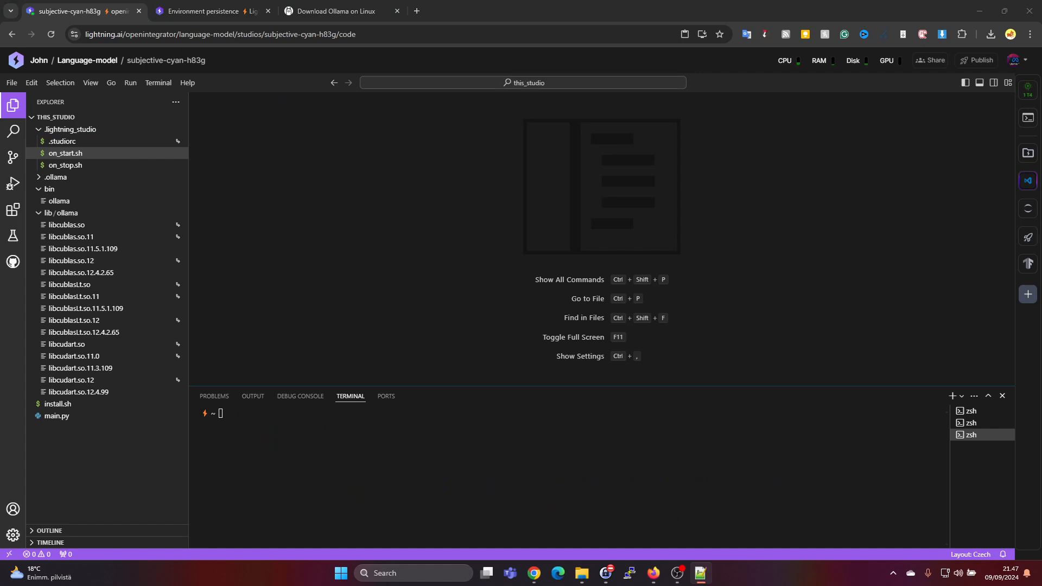
- Run llama3.1 on the T4 GPU and ask it "who are you?"
{"action": "type", "text": "ollama run llama3.1"}
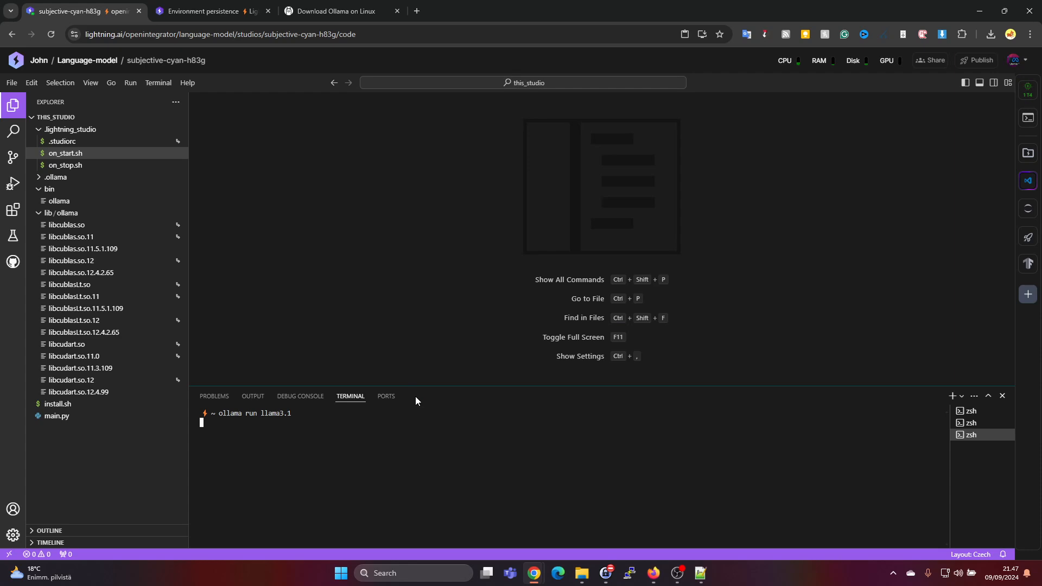
{"action": "mouse_move", "coordinate": [410, 398]}
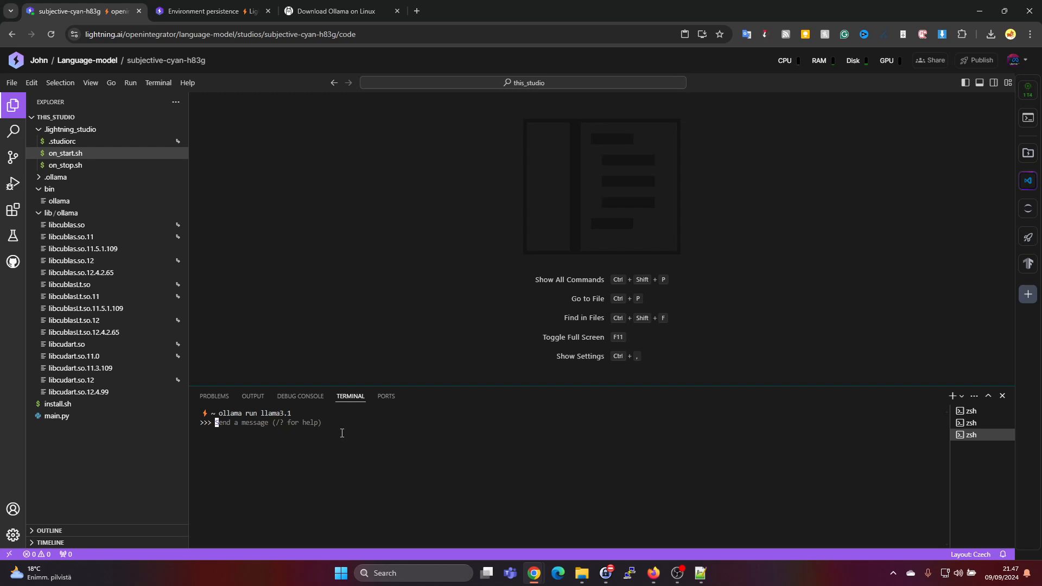
{"action": "type", "text": "who are"}
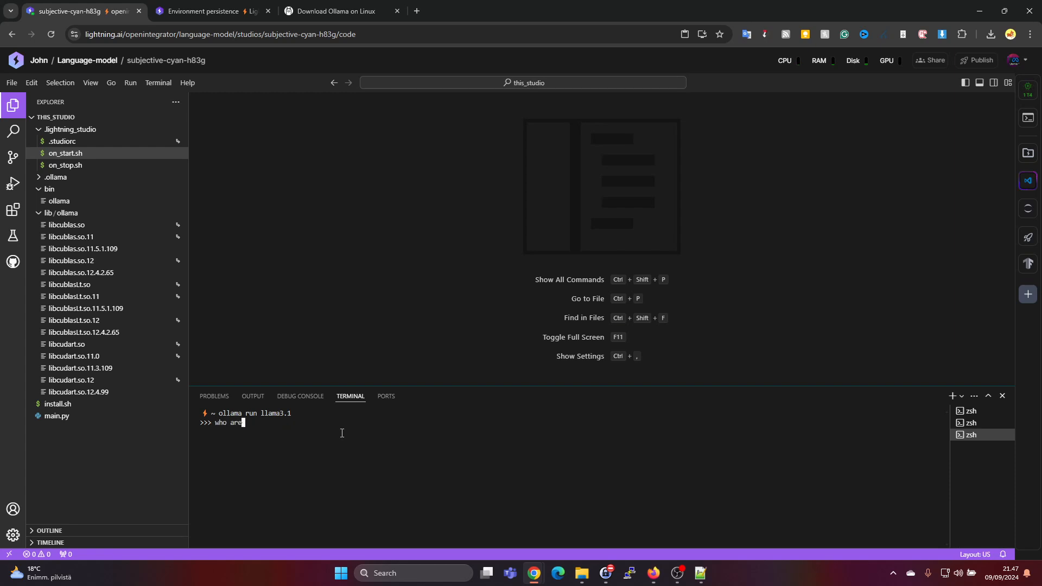
{"action": "type", "text": "you?"}
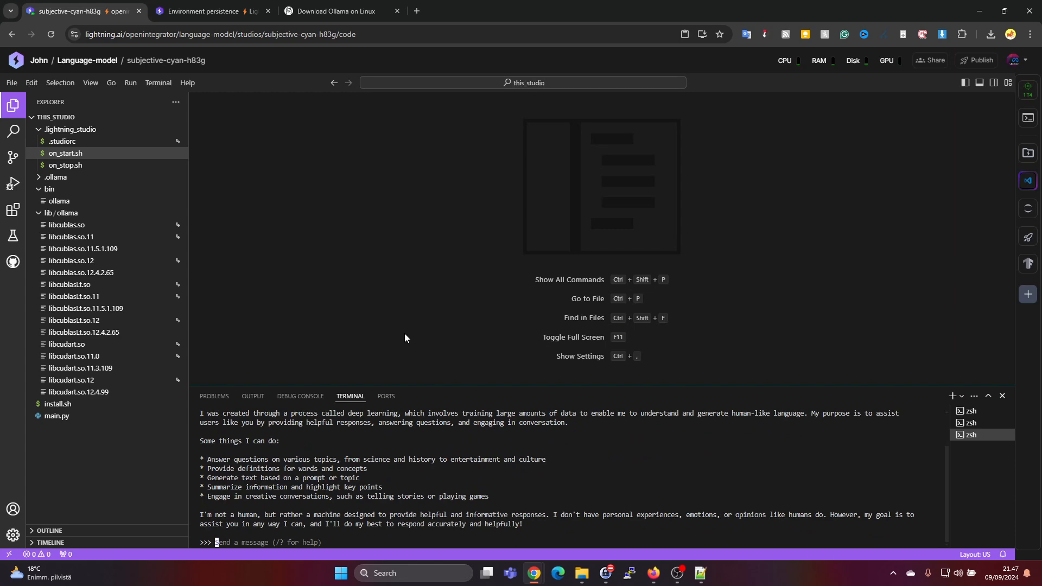
{"action": "mouse_move", "coordinate": [288, 347]}
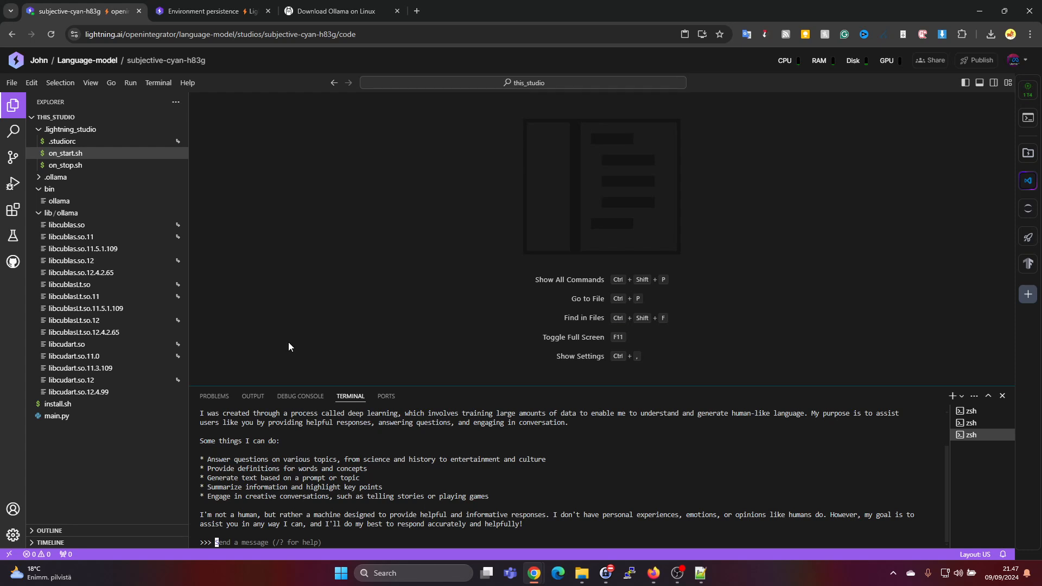